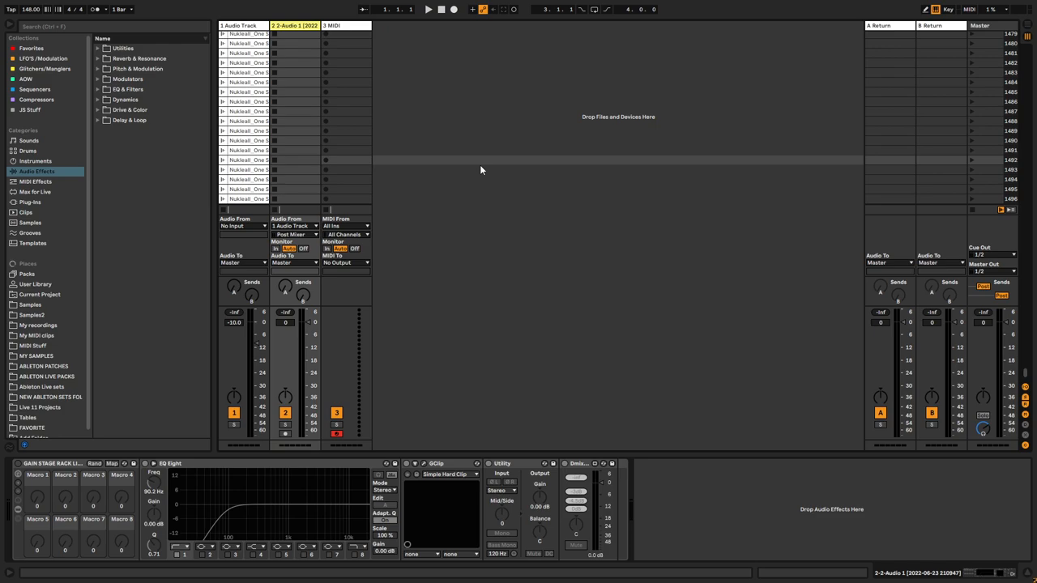
mouse_move(910, 111)
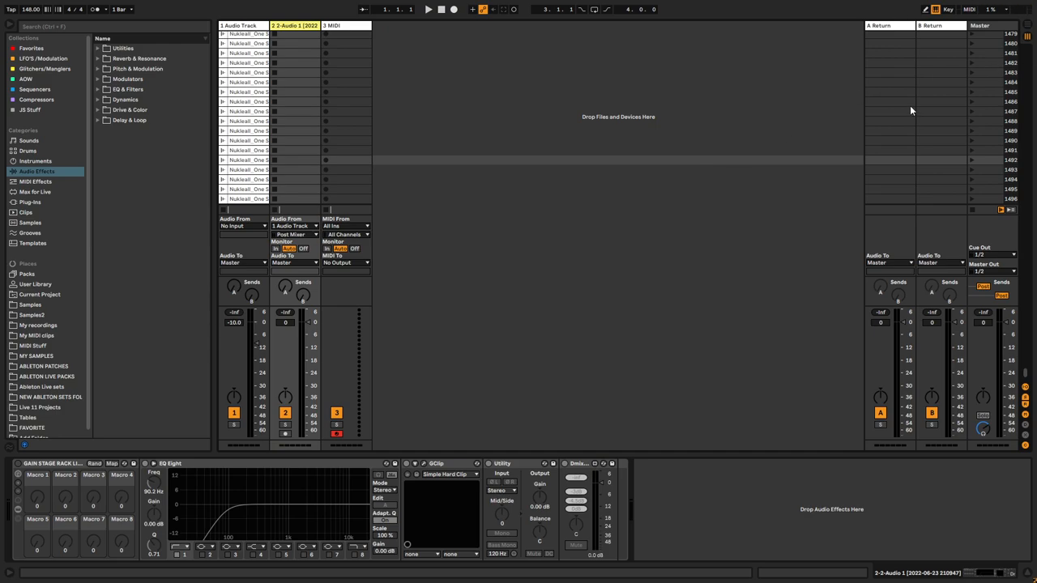
mouse_move(765, 162)
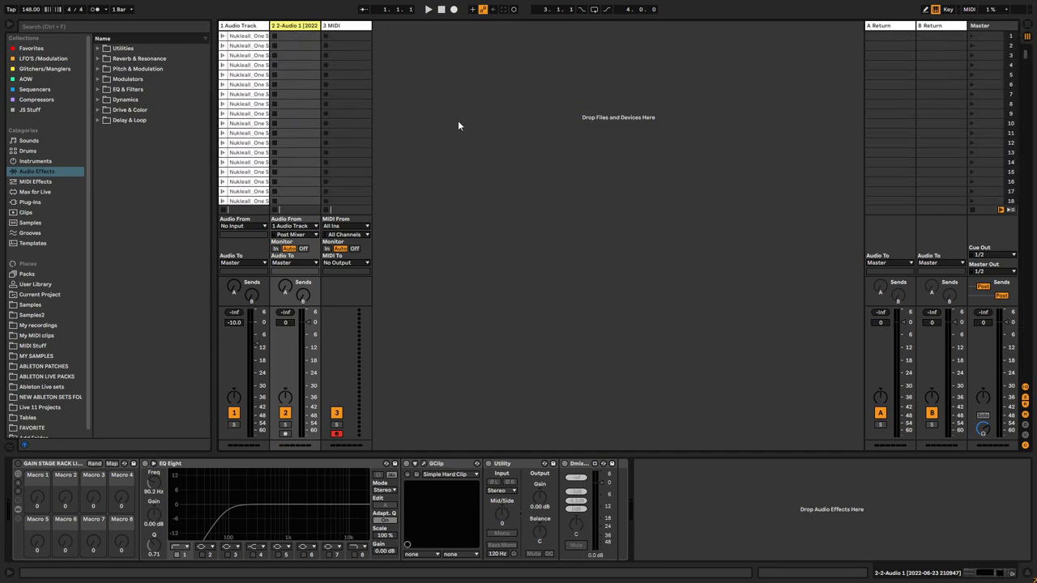
mouse_move(389, 29)
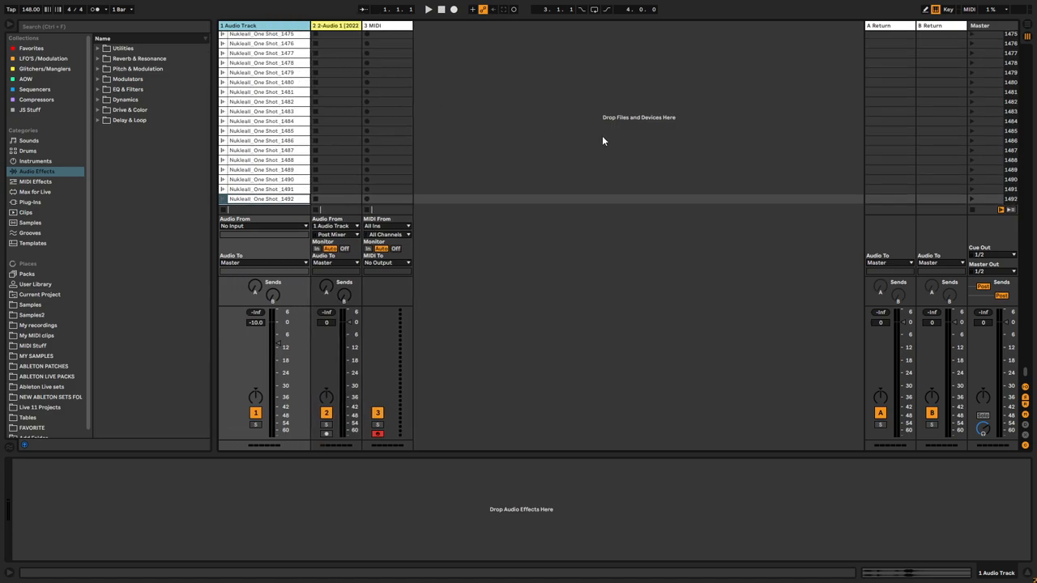
mouse_move(651, 110)
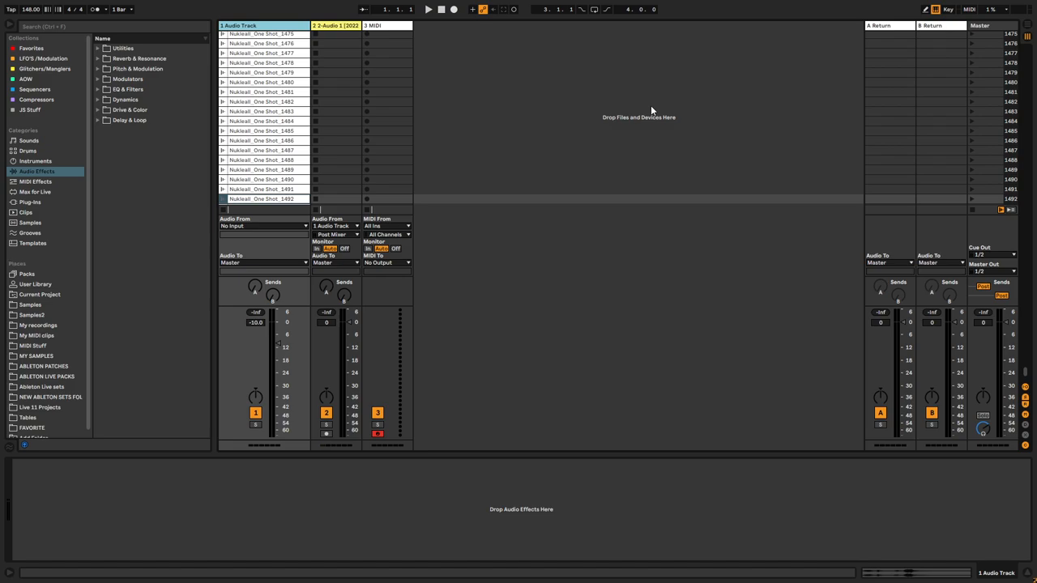
mouse_move(648, 122)
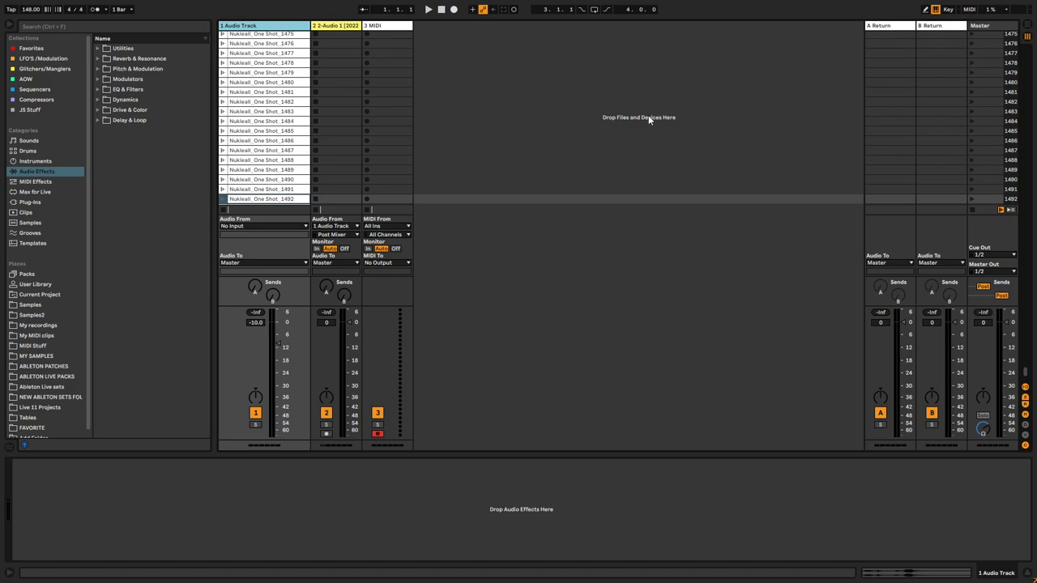
mouse_move(648, 128)
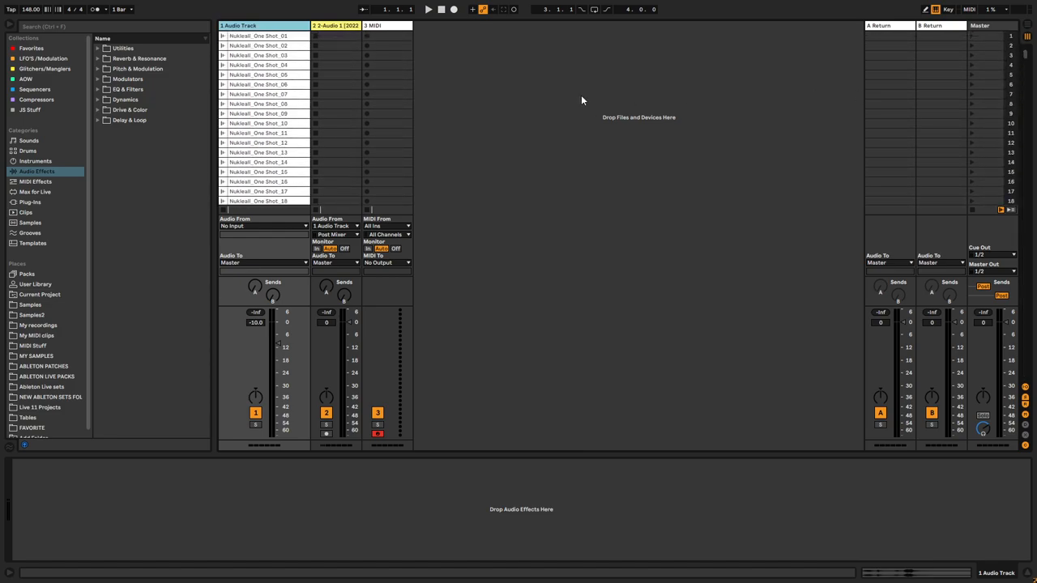
mouse_move(423, 90)
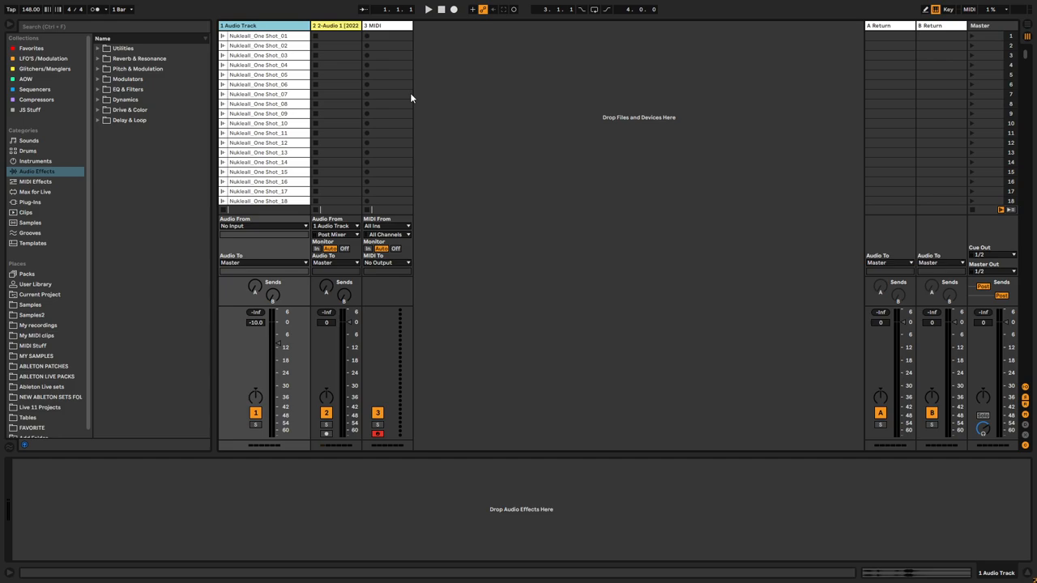
mouse_move(411, 102)
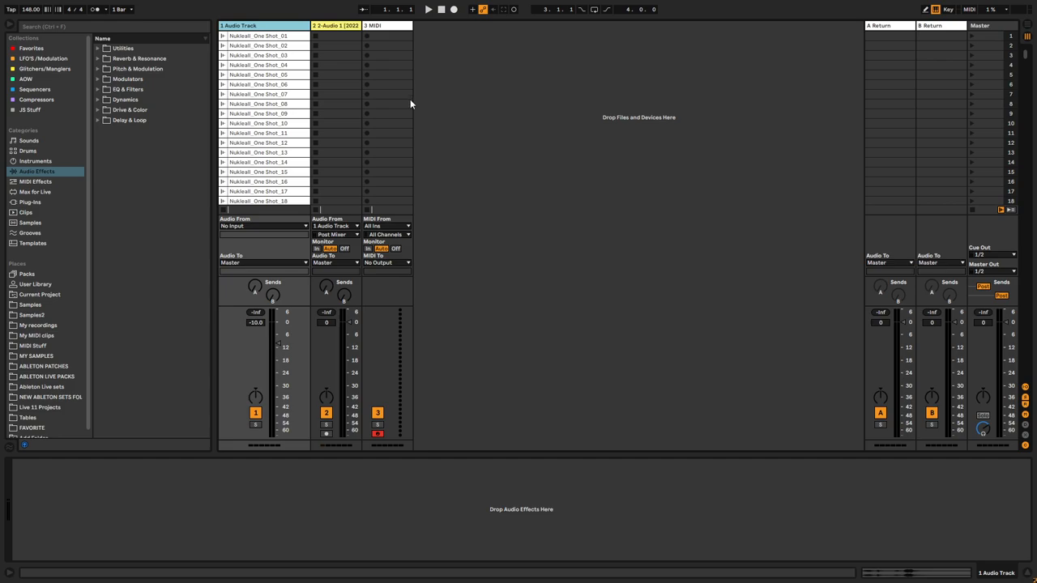
mouse_move(399, 113)
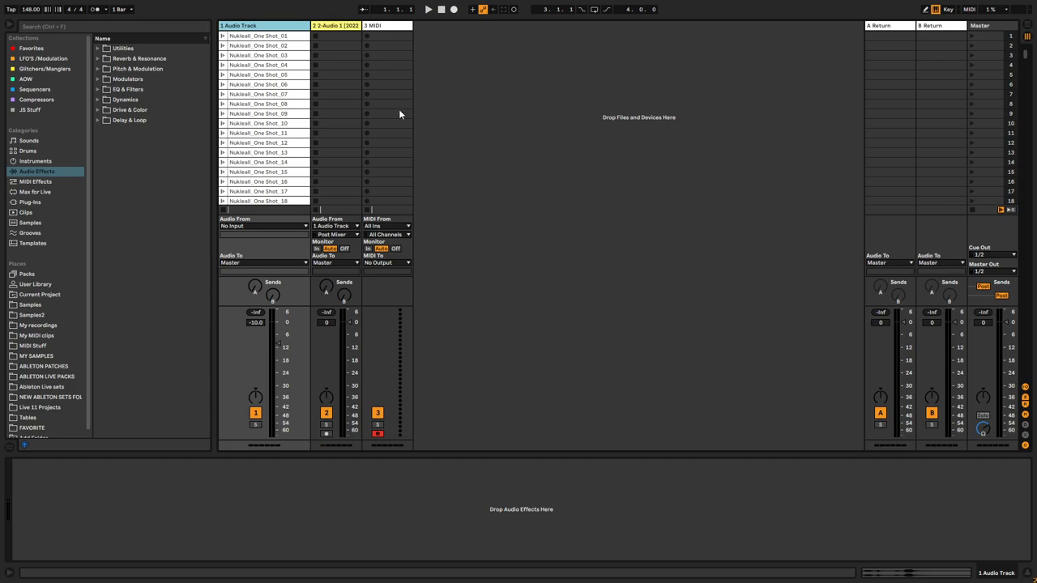
mouse_move(391, 125)
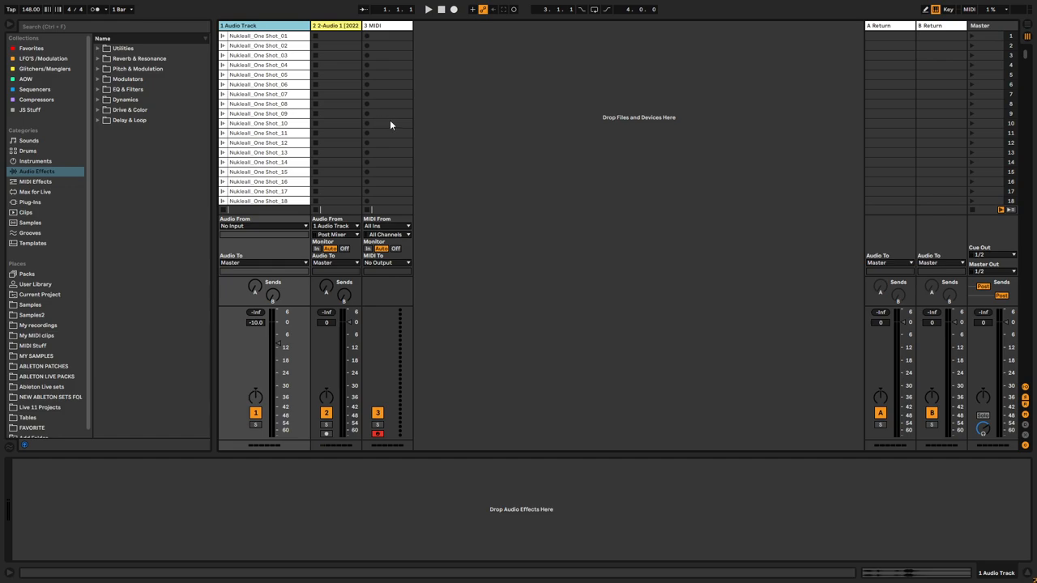
mouse_move(393, 130)
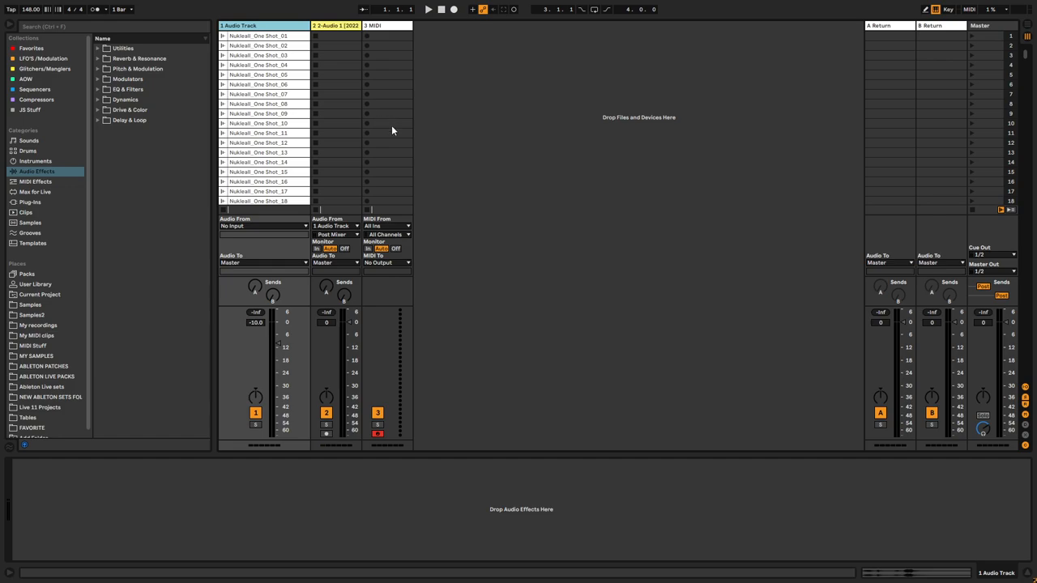
mouse_move(392, 136)
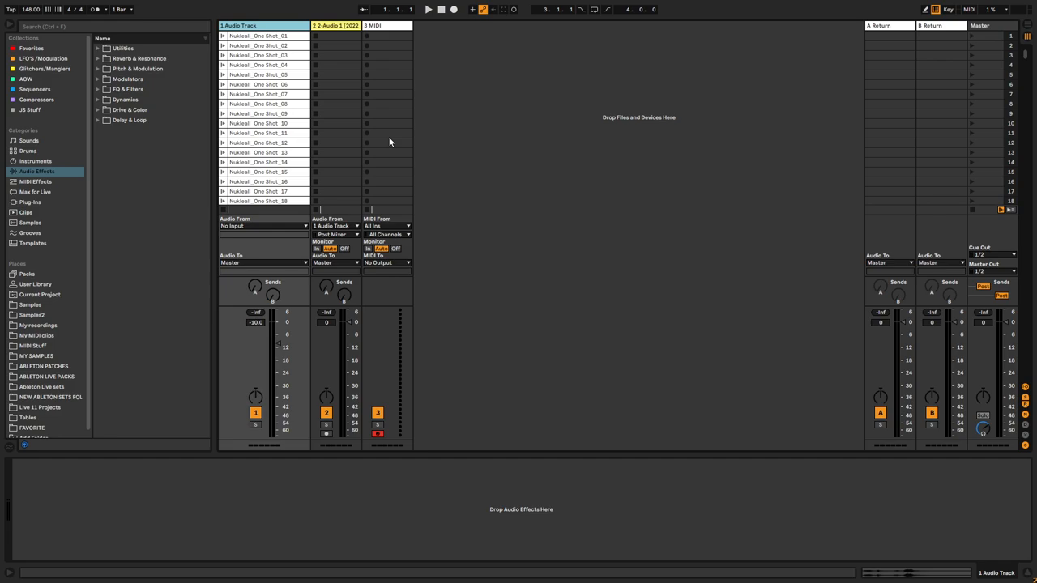
mouse_move(486, 78)
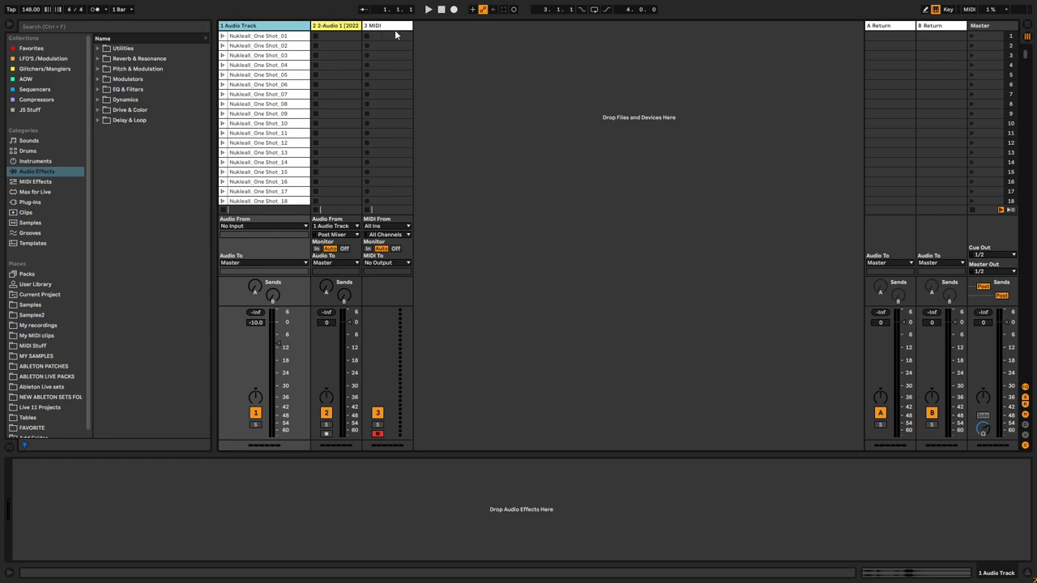
Switch to Arrangement View to see the recorded audio clip on the second track.
click(335, 26)
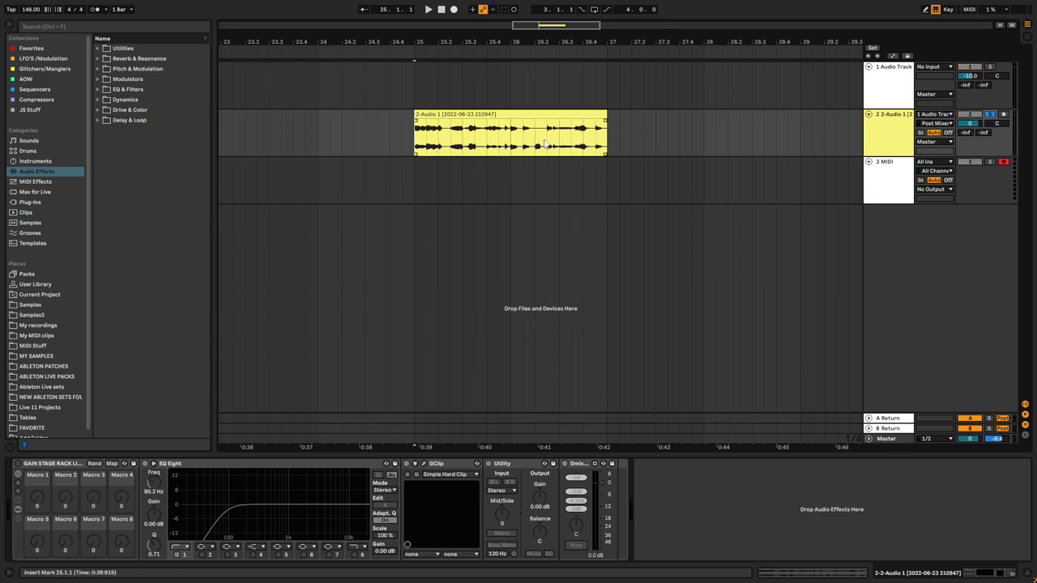
click(428, 9)
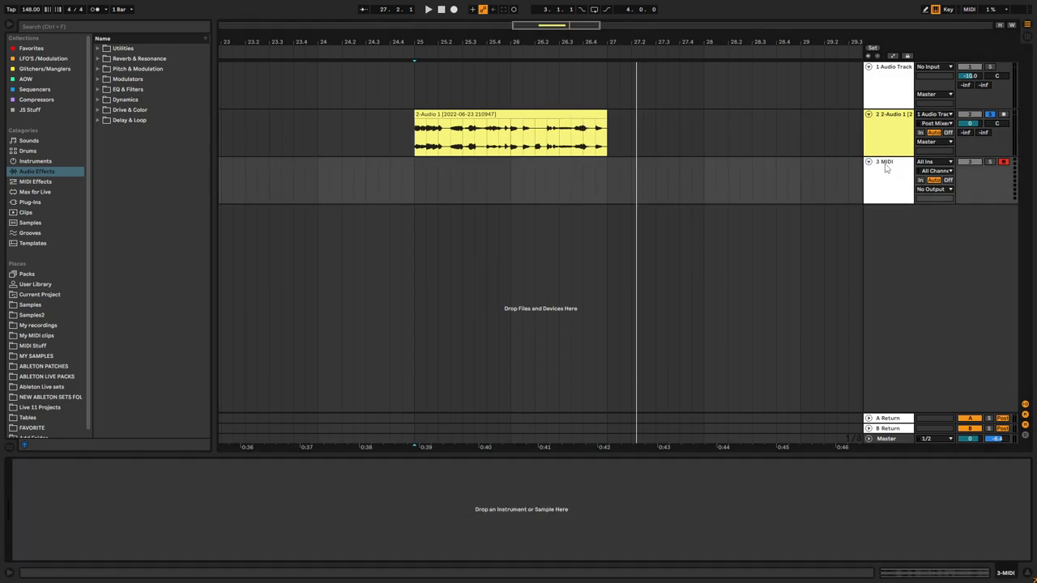
Drop the recorded clip onto the empty third track as a Simpler and bring up its grouping options.
click(510, 130)
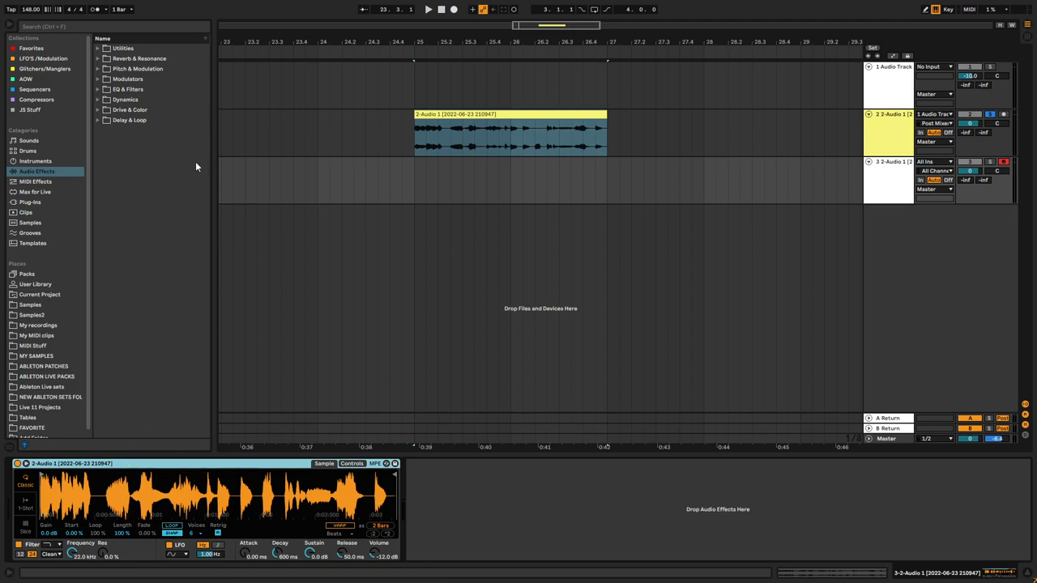
mouse_move(185, 166)
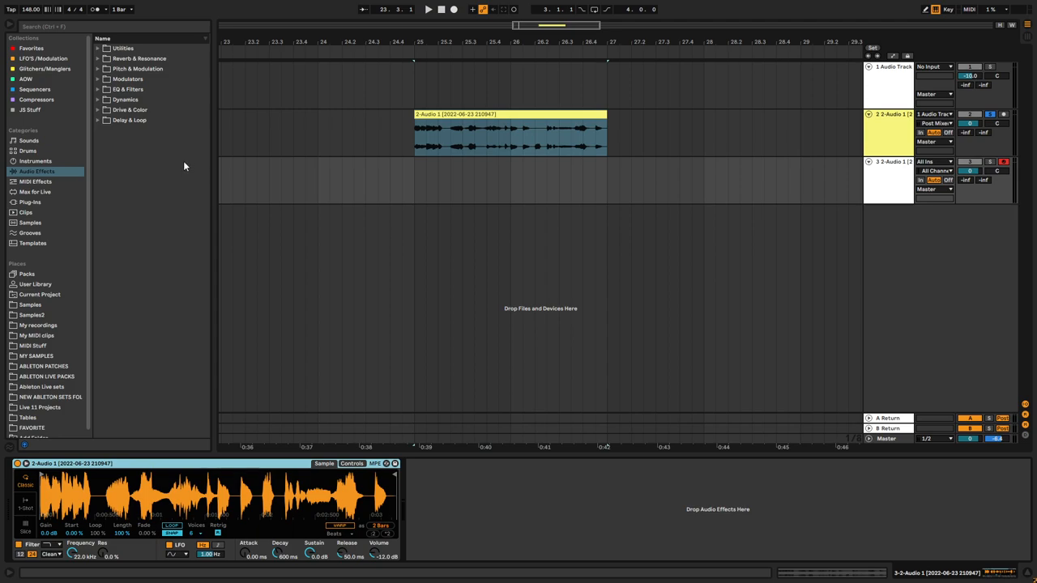
mouse_move(224, 473)
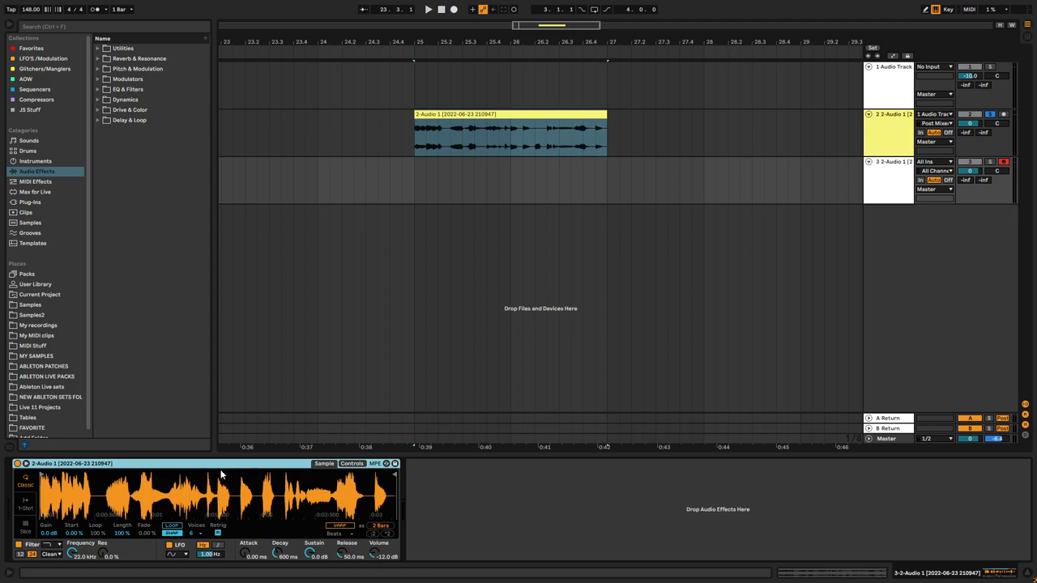
right_click(71, 464)
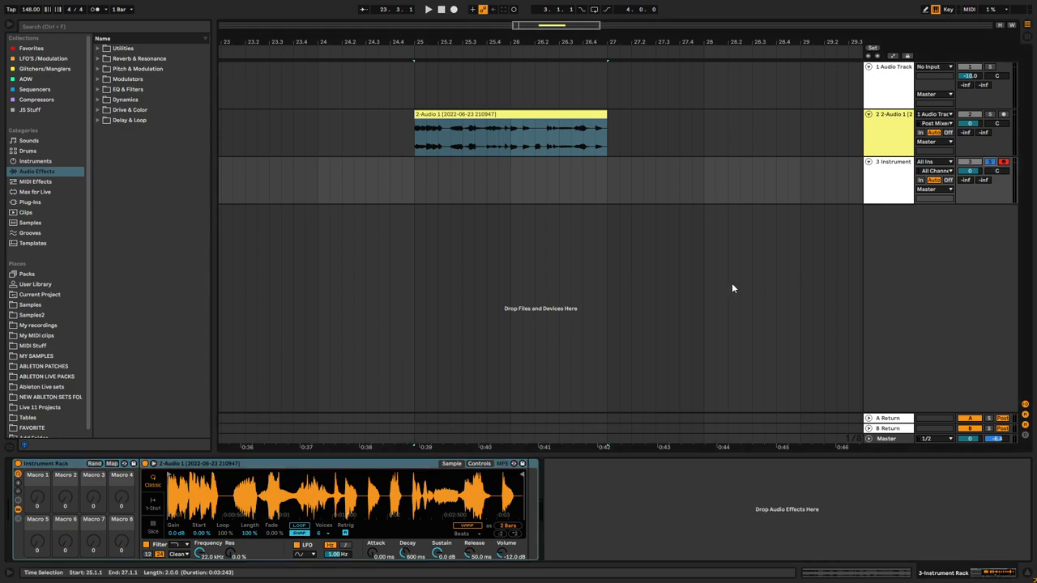
mouse_move(710, 305)
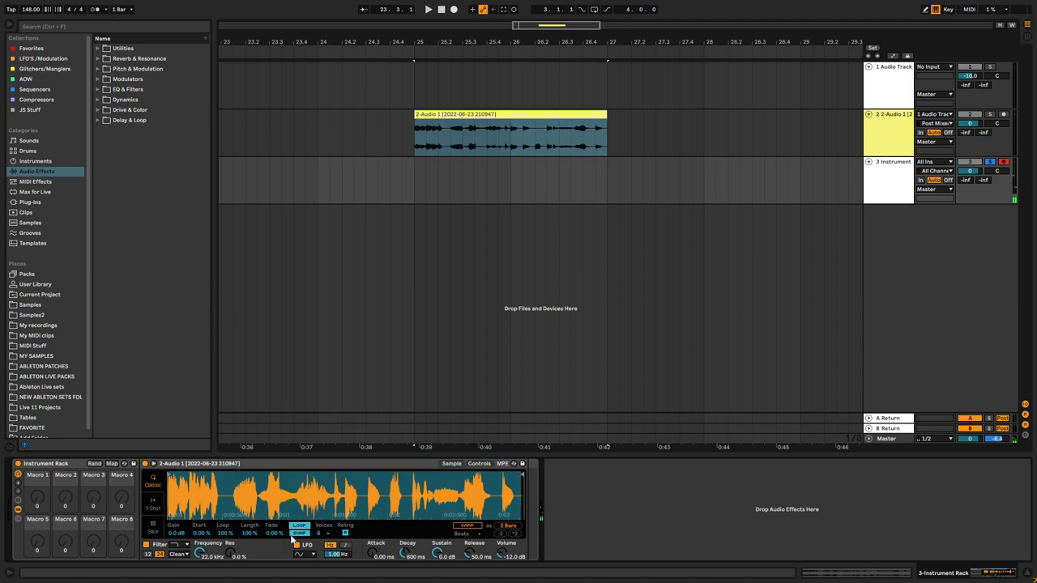
Change Simpler's playback mode and shrink Length so only a short slice of the sample plays.
click(300, 532)
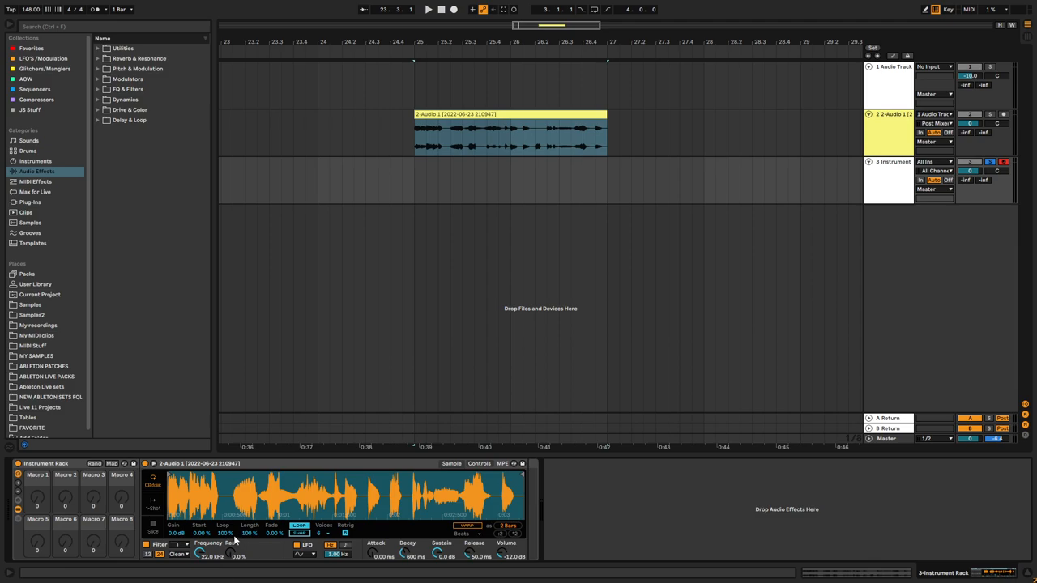
drag(250, 533, 235, 538)
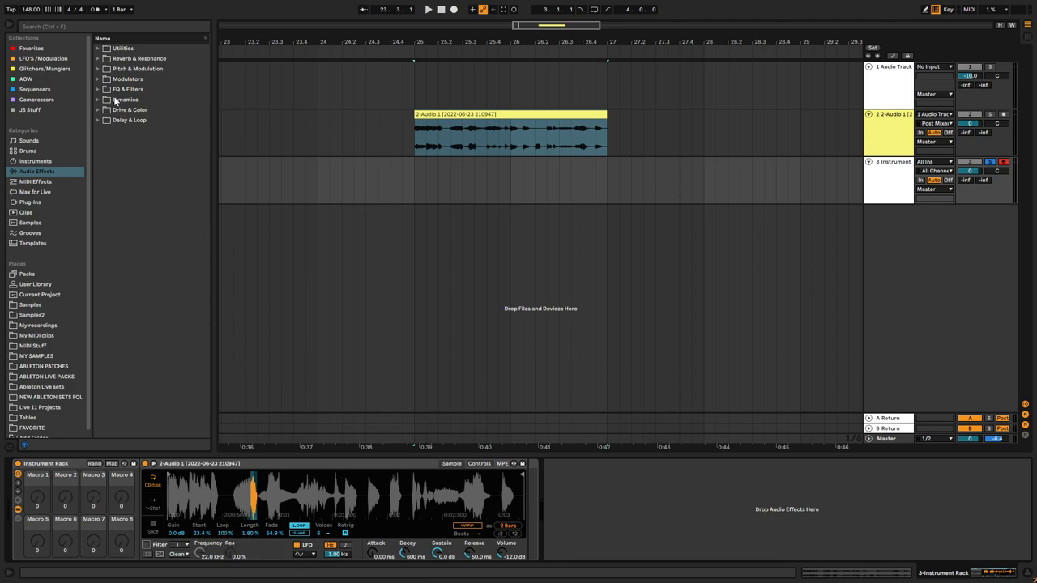
Add LFO modulators from Audio Effects > Modulators after Simpler in the rack.
click(97, 77)
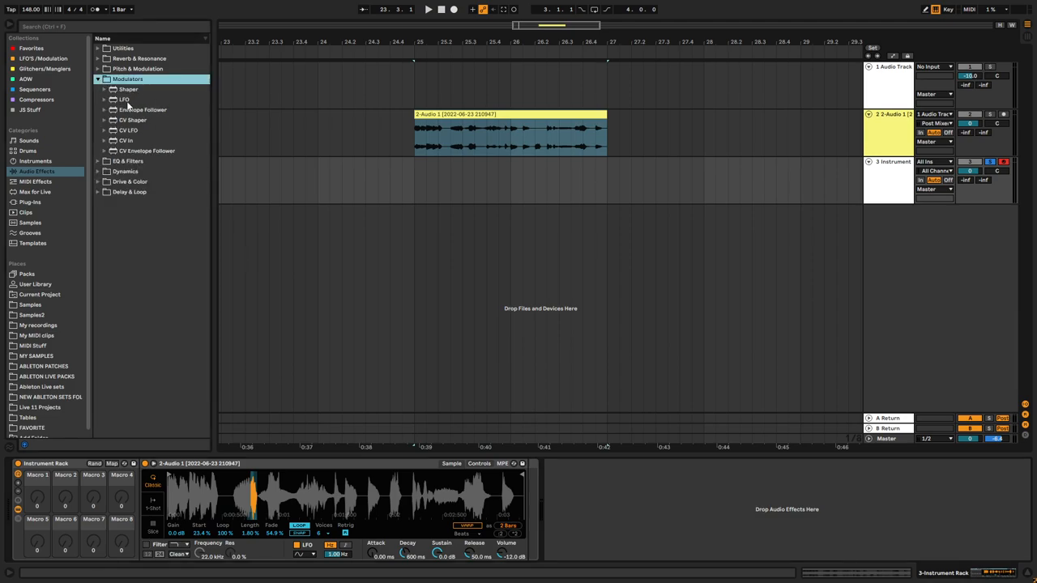
click(123, 98)
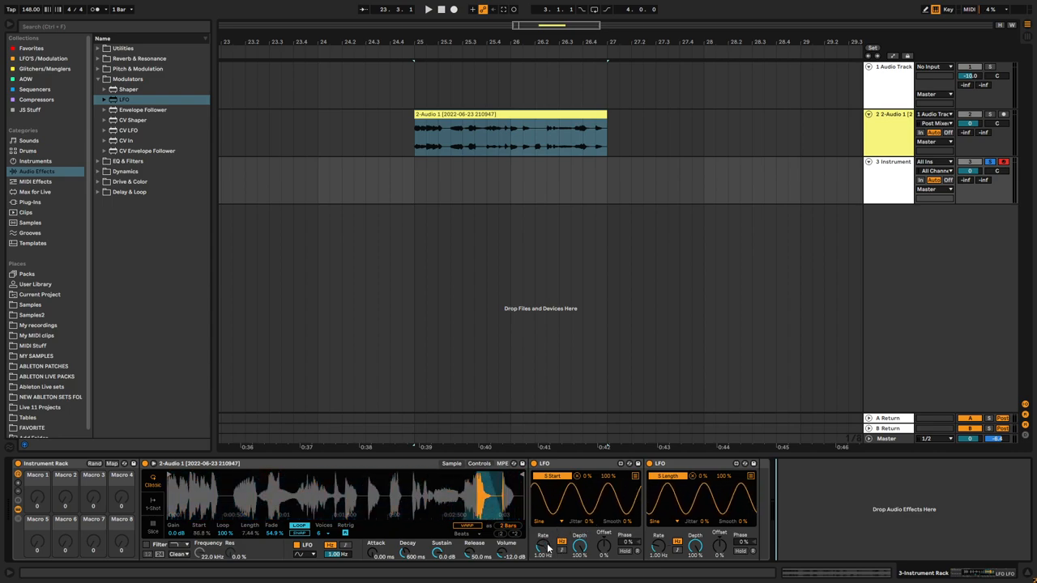
Give both LFOs random waveforms, one mapped to Simpler Start, the other to Length.
click(551, 522)
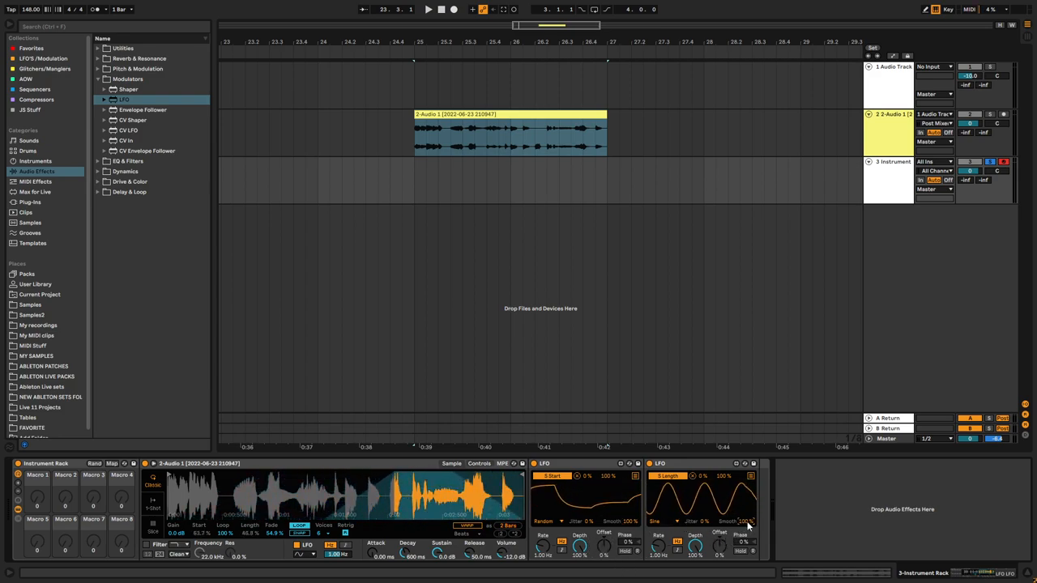
click(662, 522)
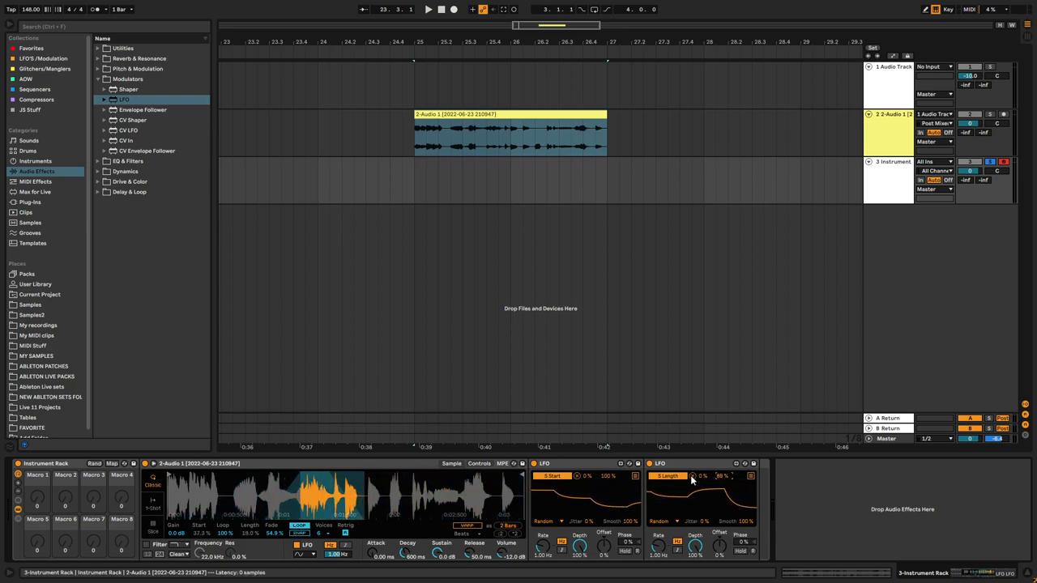
drag(700, 477, 701, 472)
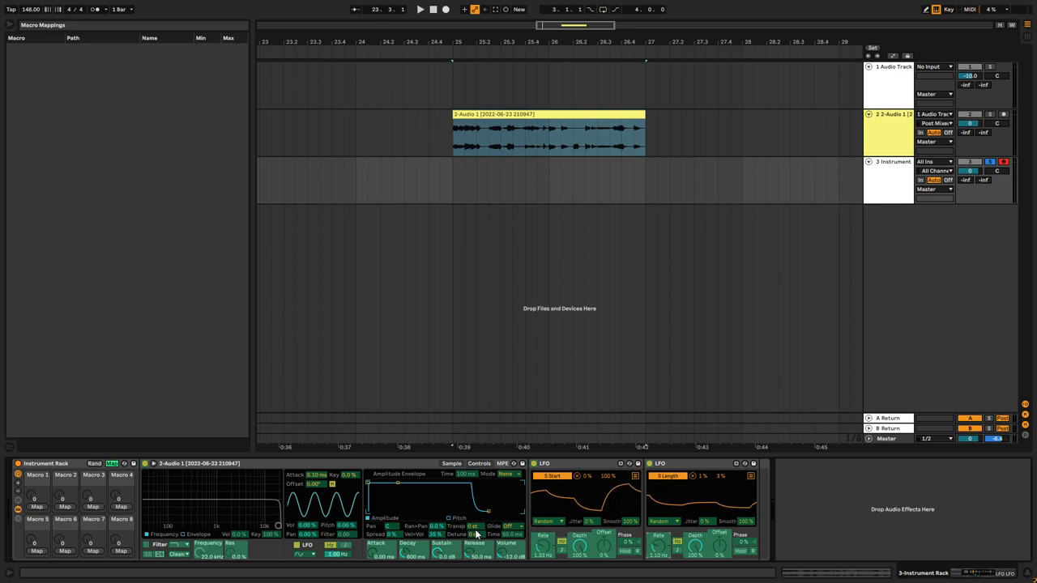
Map Simpler's Transpose to Macro 1 and turn it to hear the pitch change.
click(37, 505)
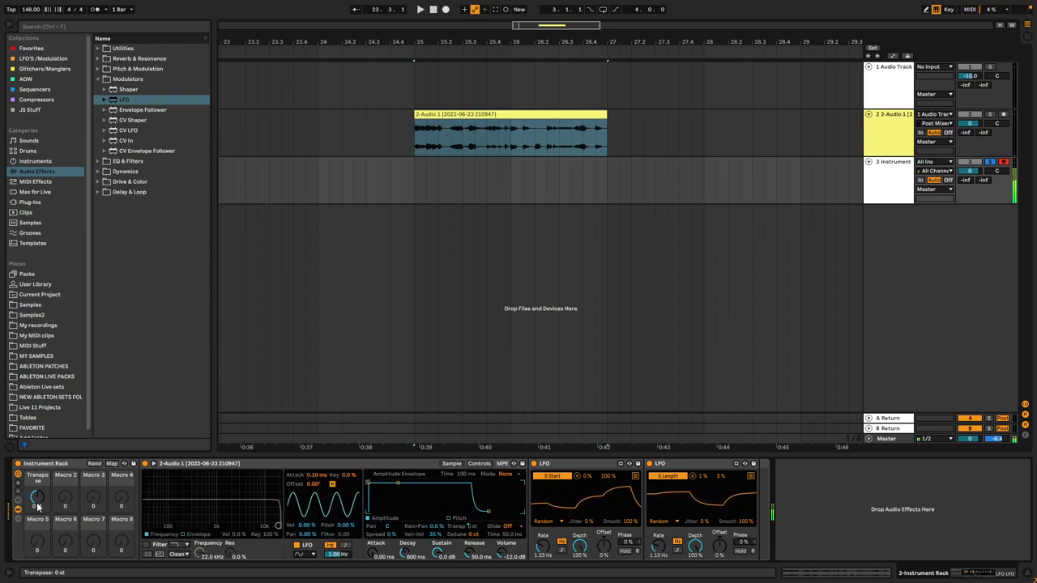
drag(36, 499, 36, 490)
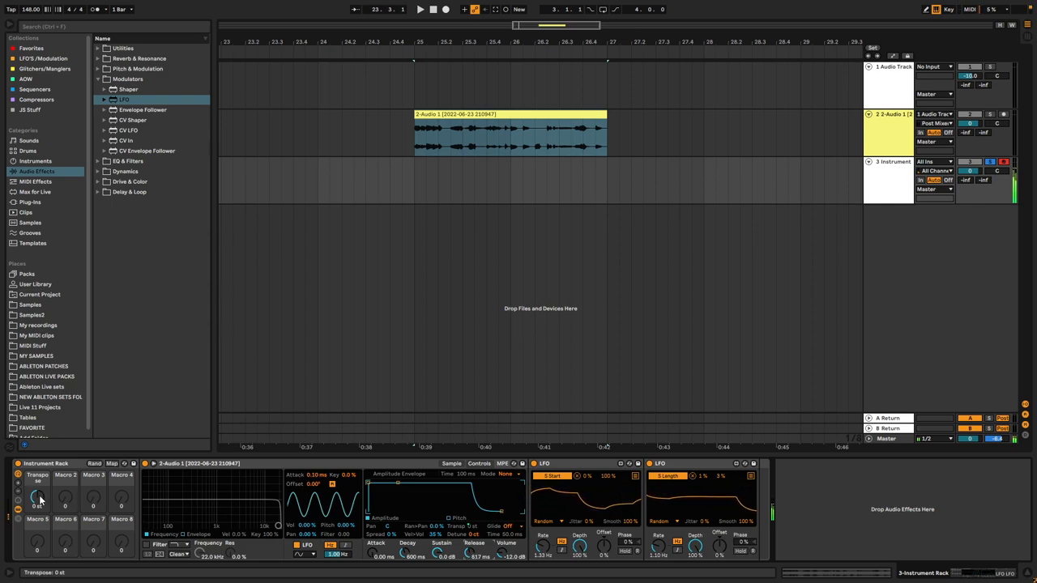
Turn the first macro again while browsing the audio effect categories for the rack.
drag(39, 499, 39, 487)
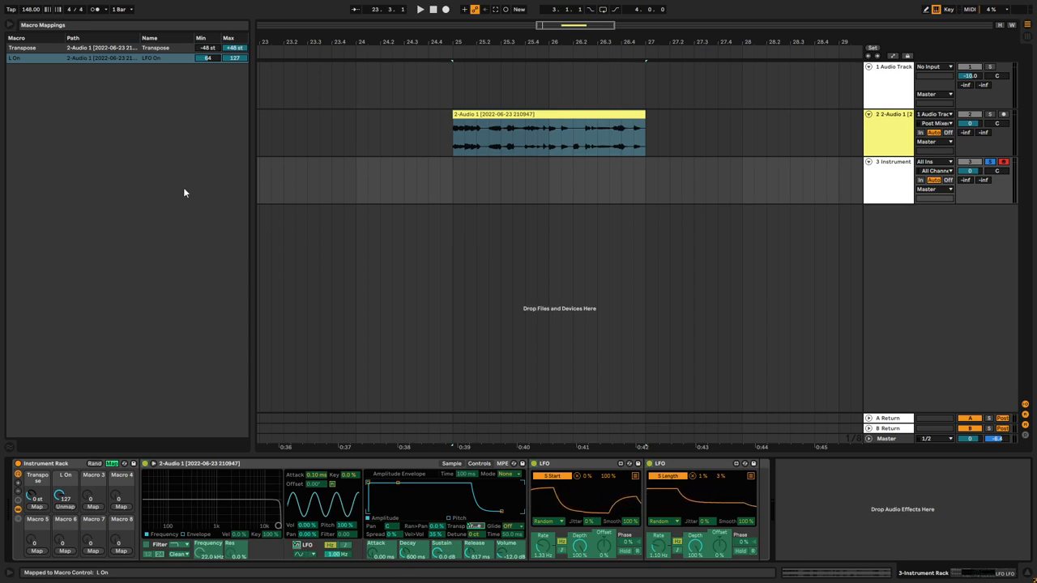
Exit Map mode, leaving Macro 1 on Transpose and Macro 2 toggling an LFO.
click(207, 58)
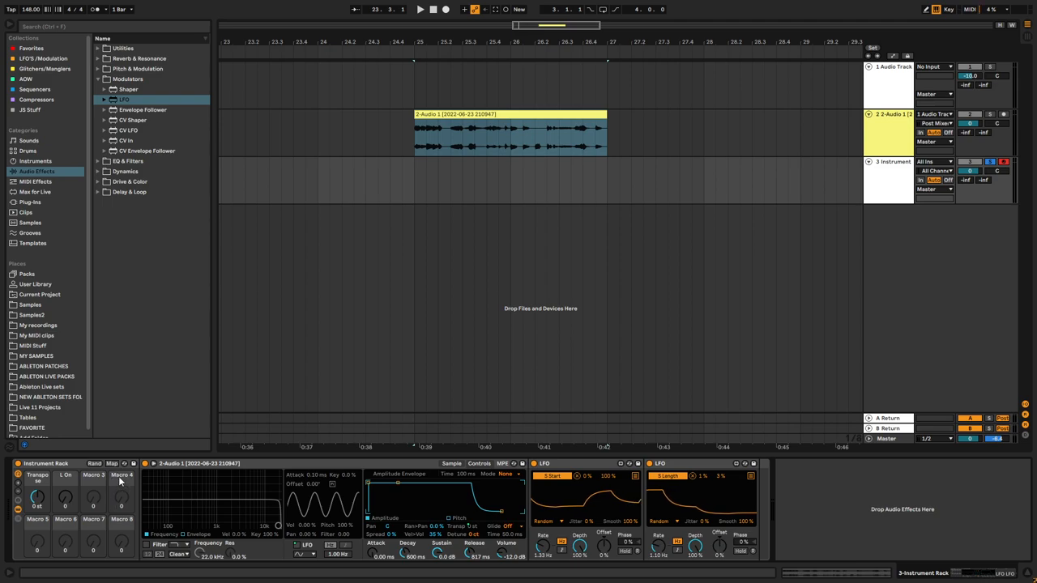
Map the LFO pitch amount to Macro 2 and name it LFO Pitch.
click(112, 464)
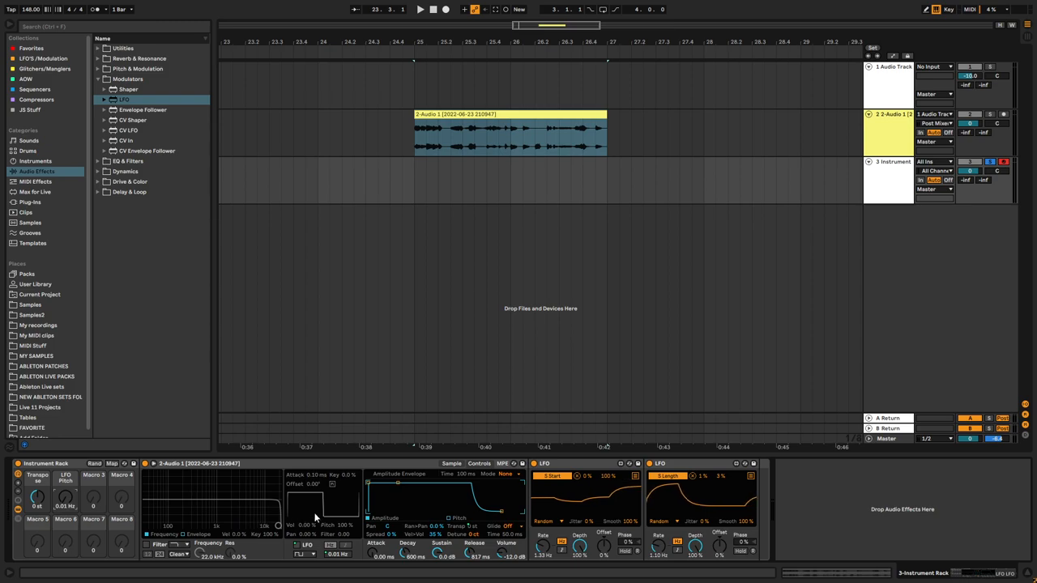
click(306, 509)
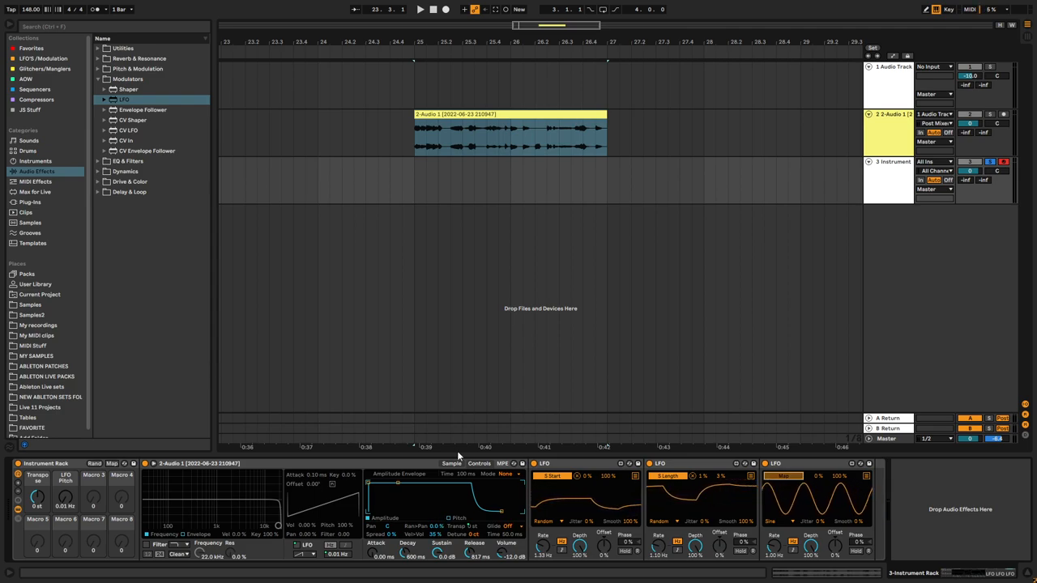
Show Simpler's Sample tab and point the third LFO at the Start parameter.
click(450, 463)
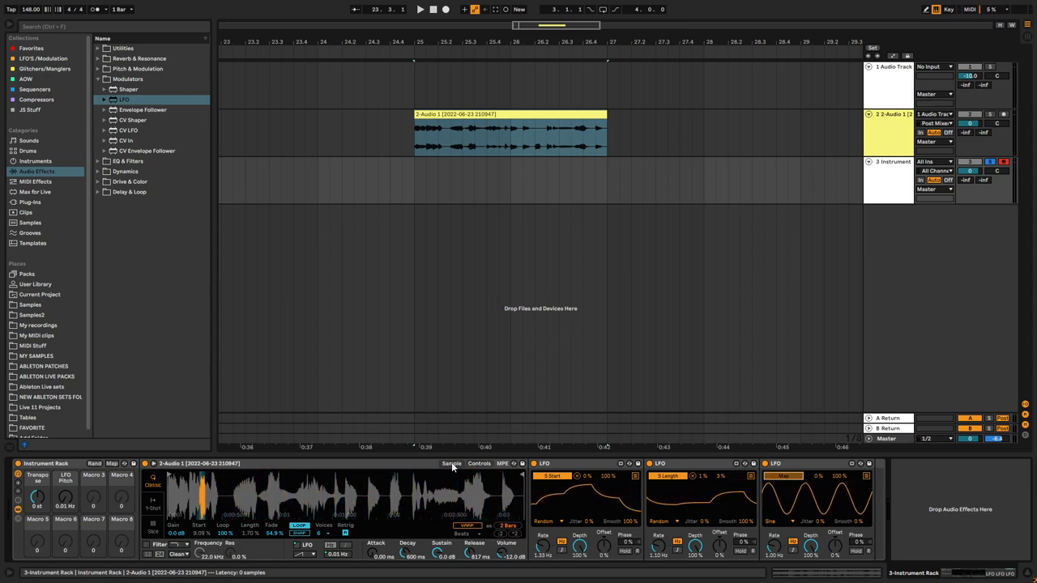
click(478, 464)
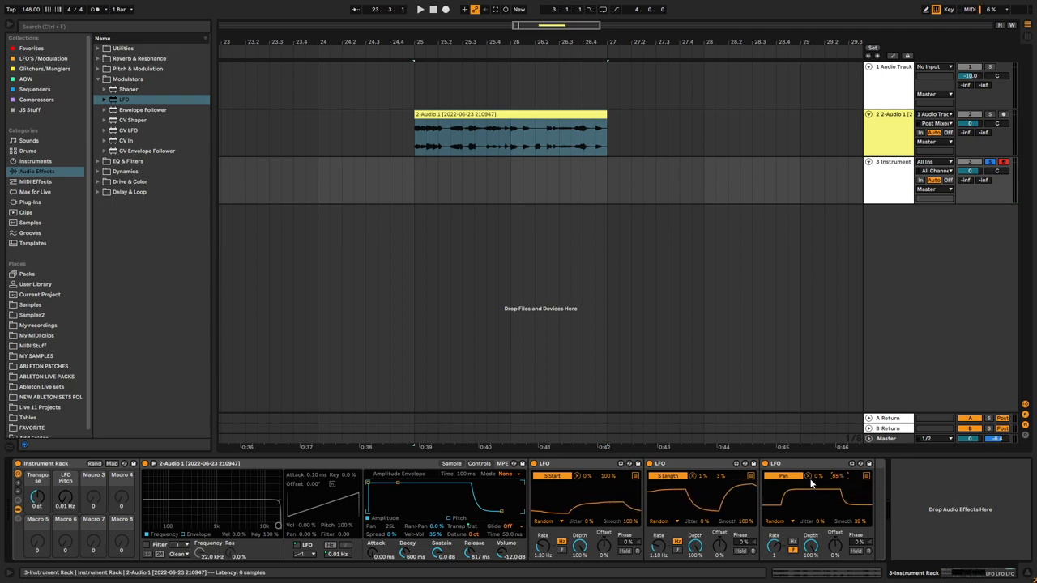
drag(818, 477, 818, 470)
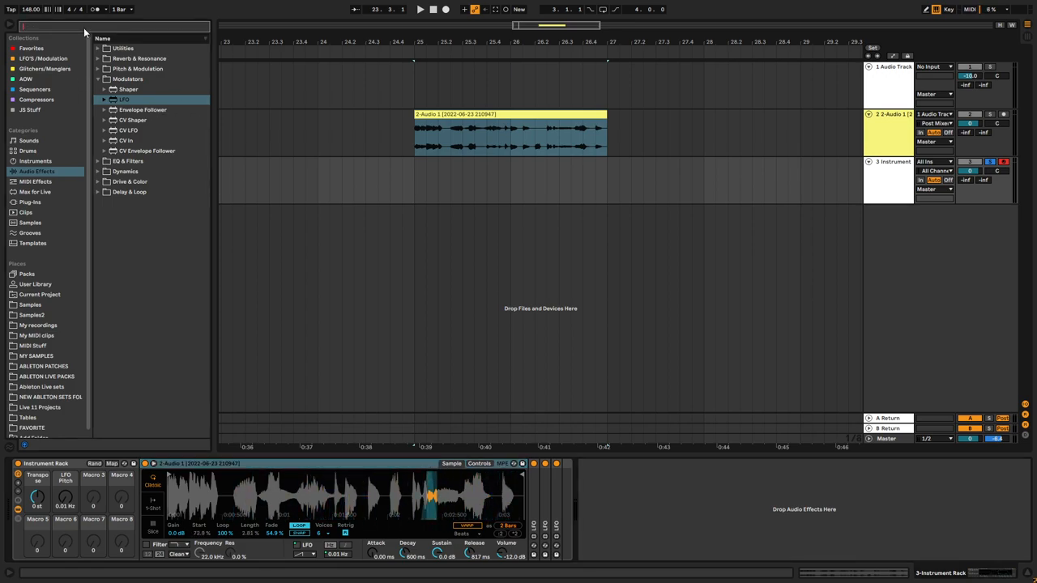
Find Hybrid Reverb in the browser and place it in the rack chain after Simpler.
text(hybrid)
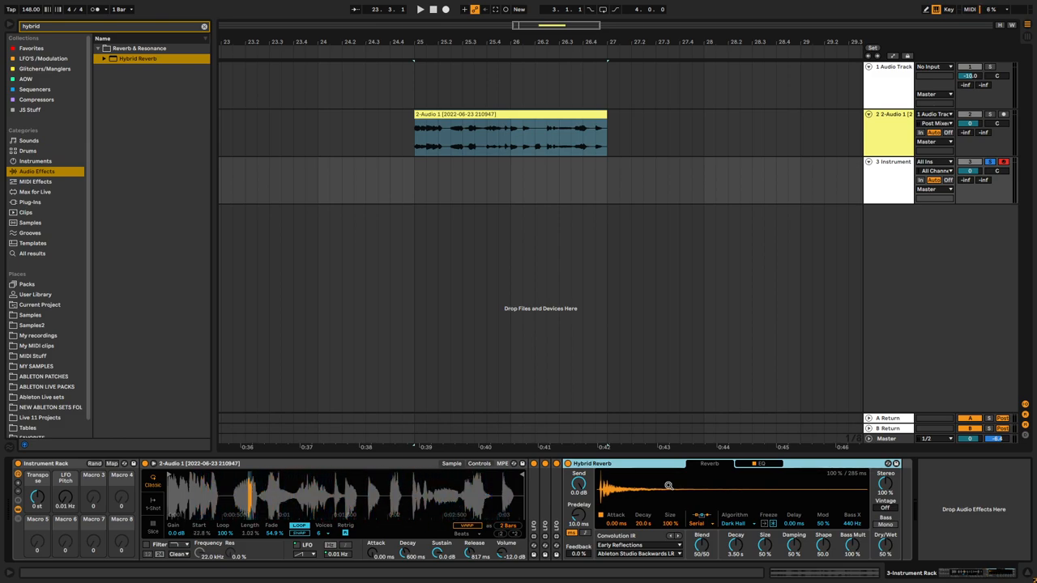
click(703, 522)
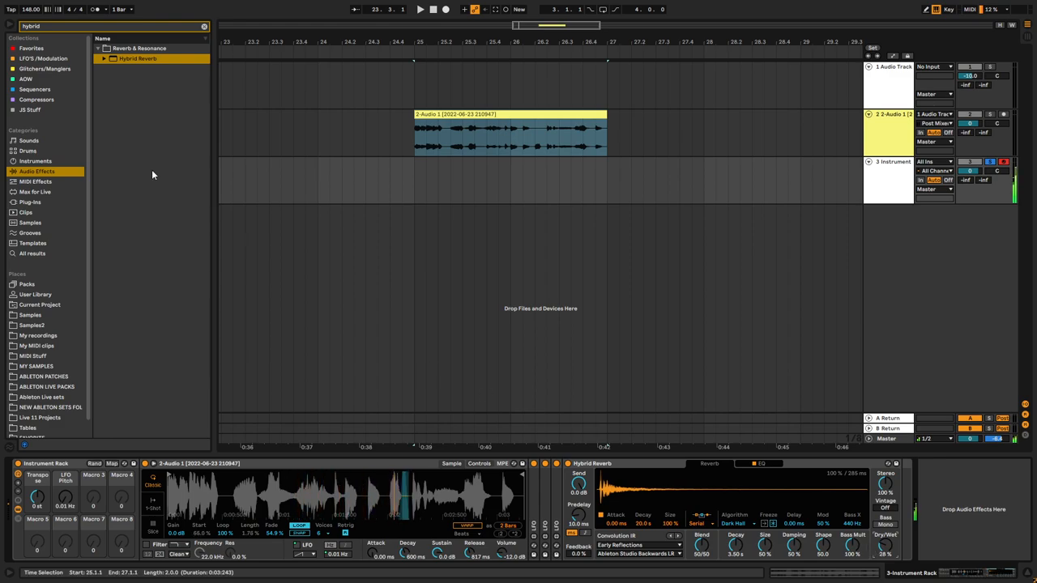
text(Delay)
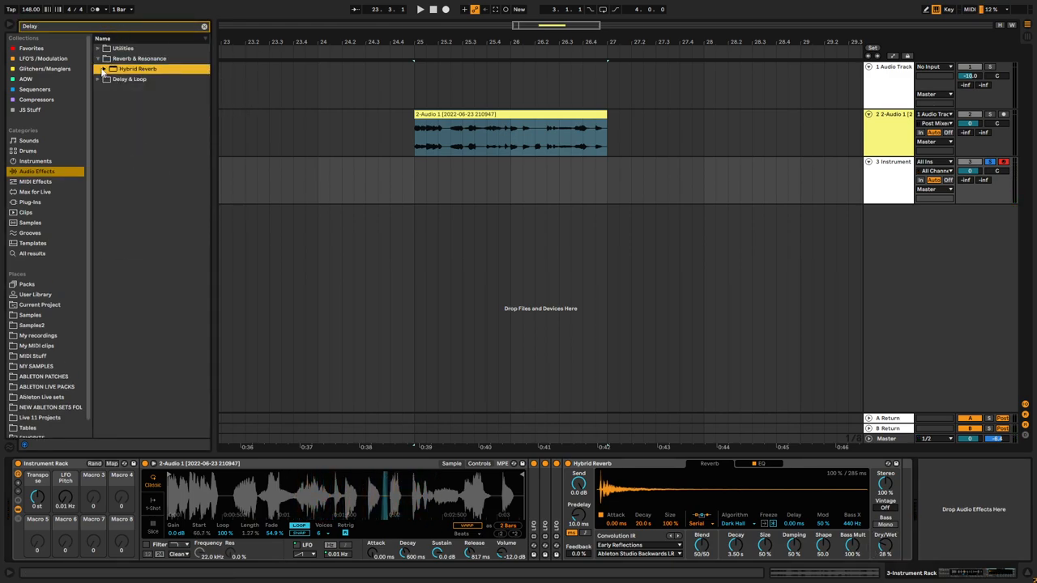
Collapse Hybrid Reverb and locate the Delay effect in the Delay & Loop folder.
click(99, 68)
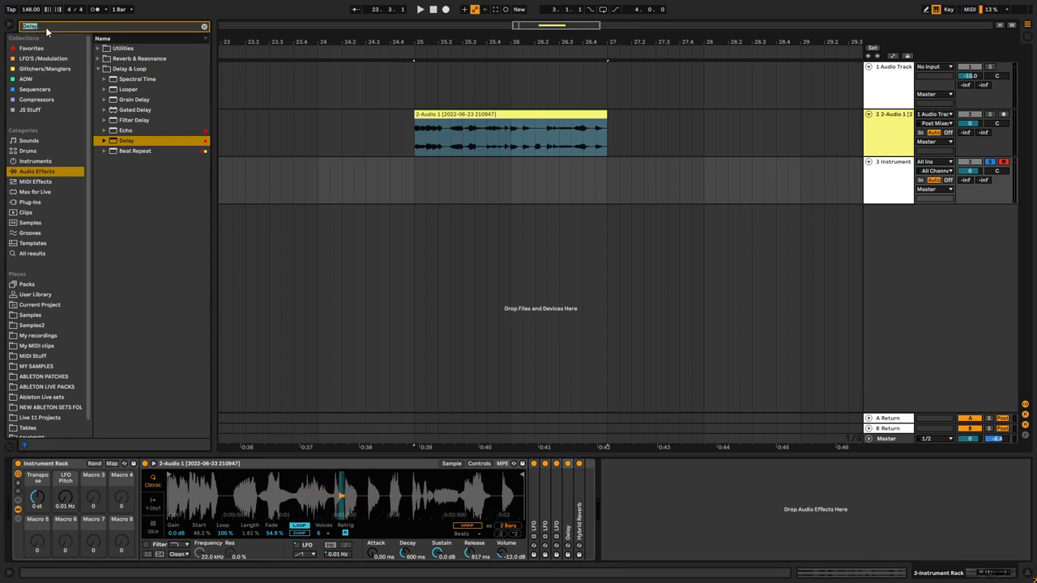
text(Frequ)
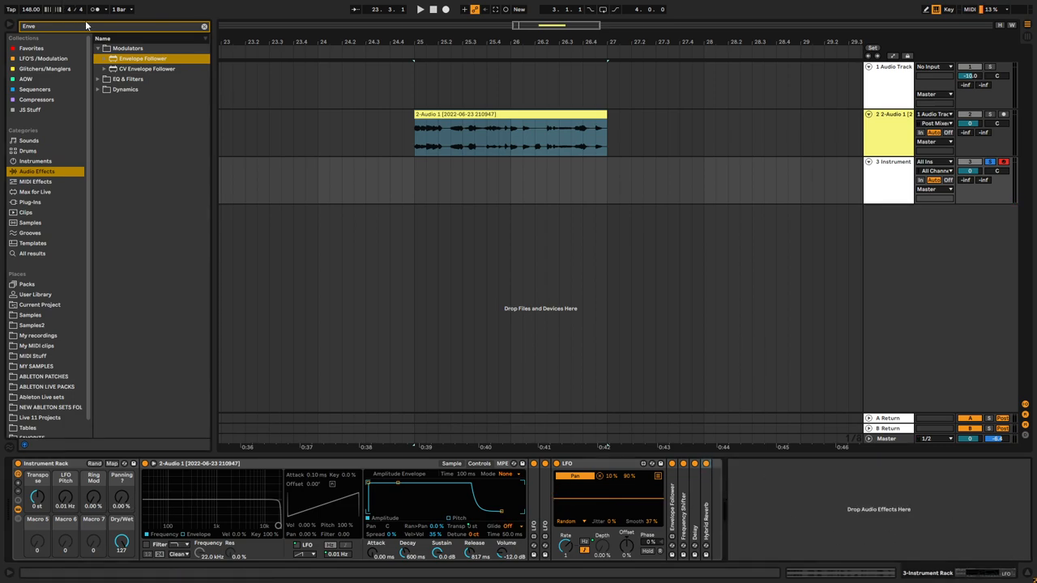
Find Phaser-Flanger via a 'Phas' search and drop it into the chain after the LFO.
text(Phaser)
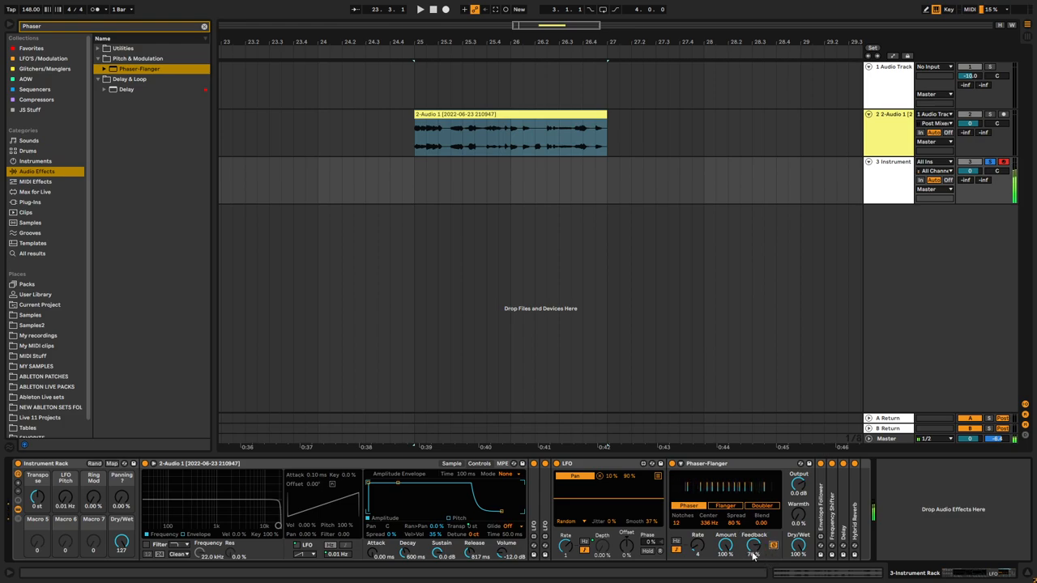
drag(754, 544, 754, 518)
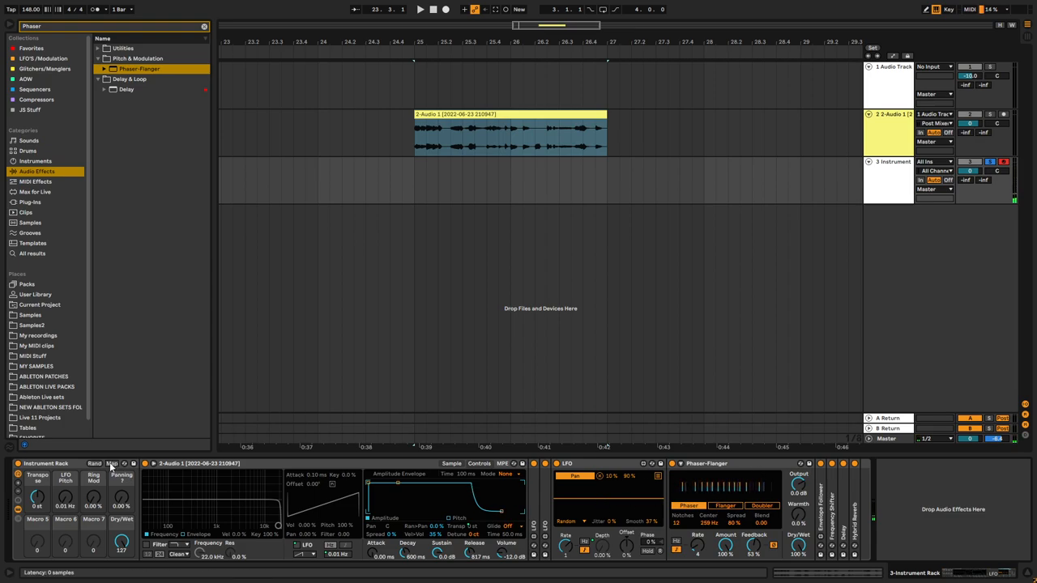
Clear the browser search so Audio Effects lists all its devices again.
click(113, 463)
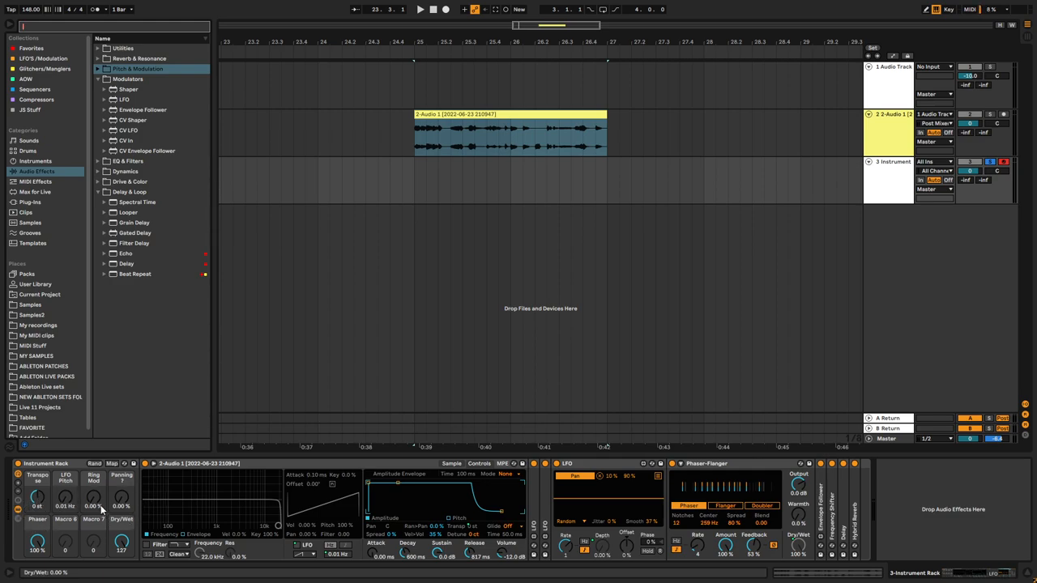
mouse_move(982, 503)
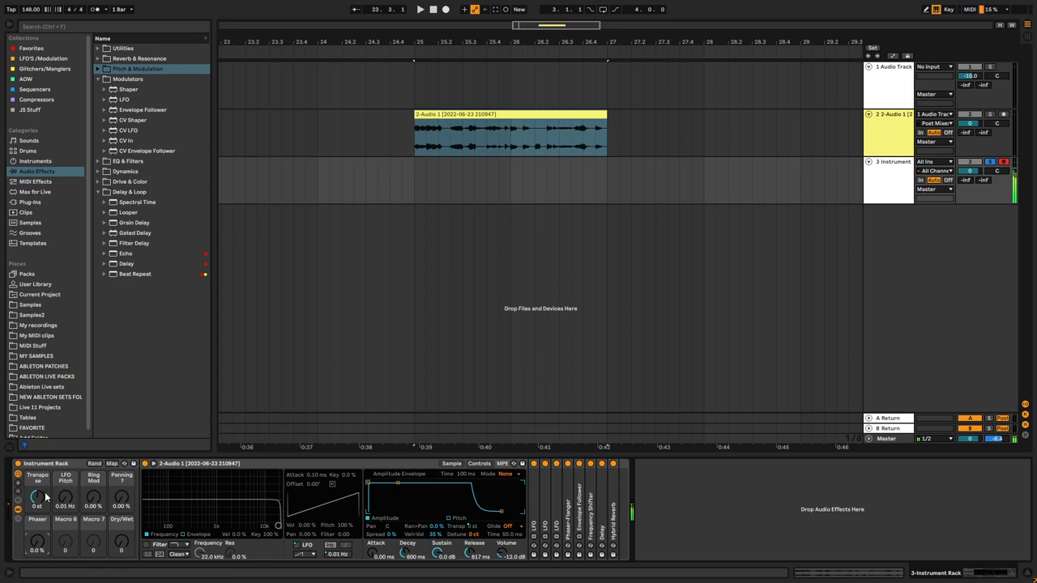
Shift the Transpose macro and raise the LFO Rate macro while the sample plays.
drag(37, 496, 37, 519)
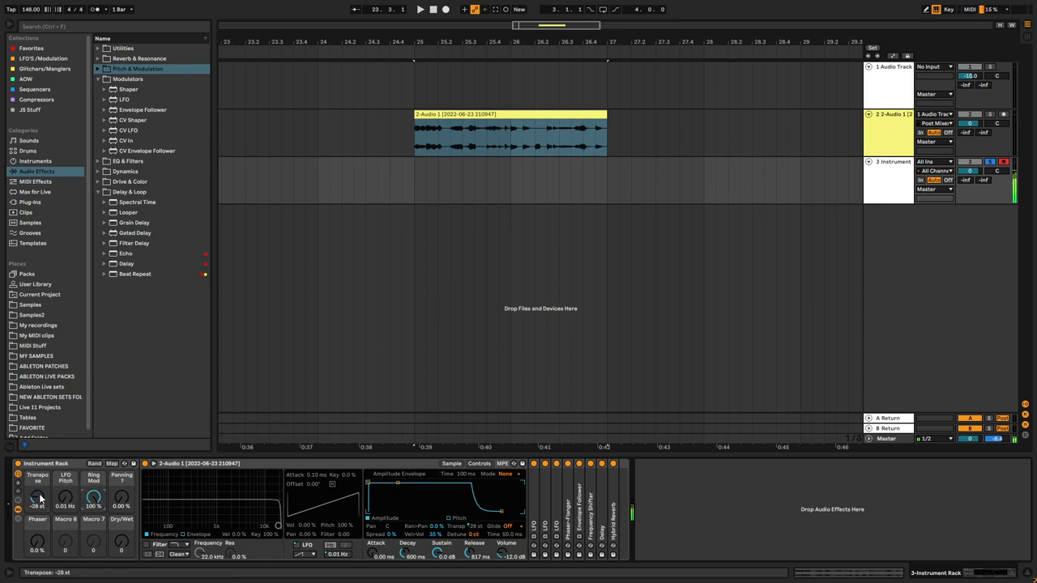
drag(38, 499, 37, 489)
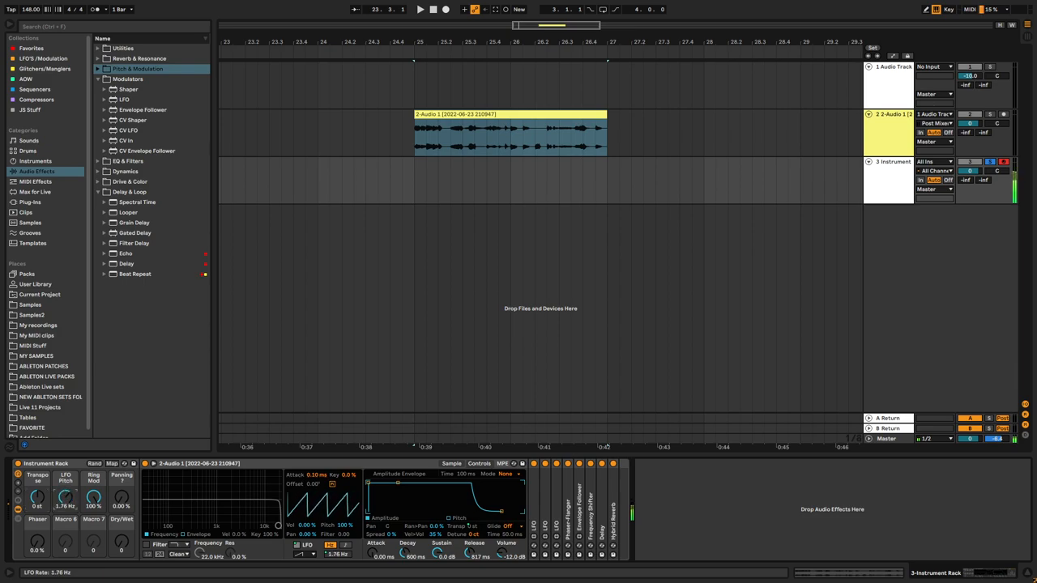
drag(65, 494, 65, 506)
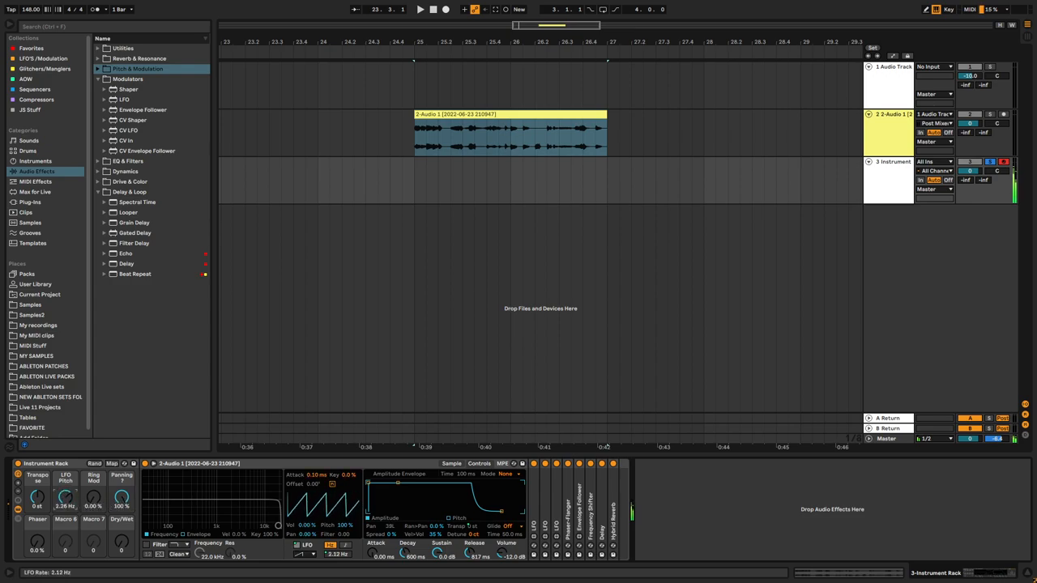
drag(65, 498, 65, 519)
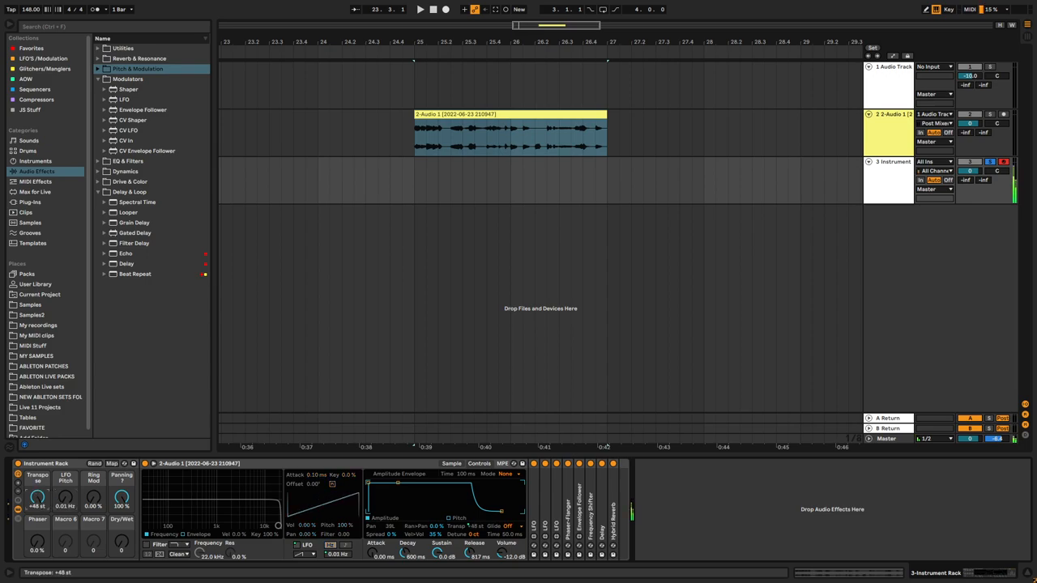
Sweep Transpose up and back down, then turn Dry/Wet to 0%.
drag(37, 498, 37, 511)
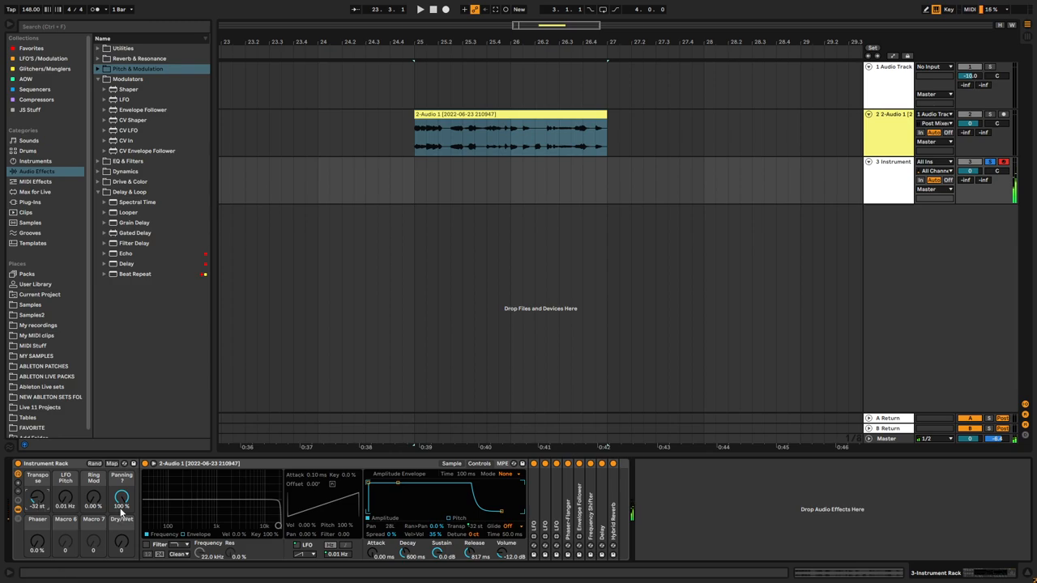
drag(37, 496, 37, 483)
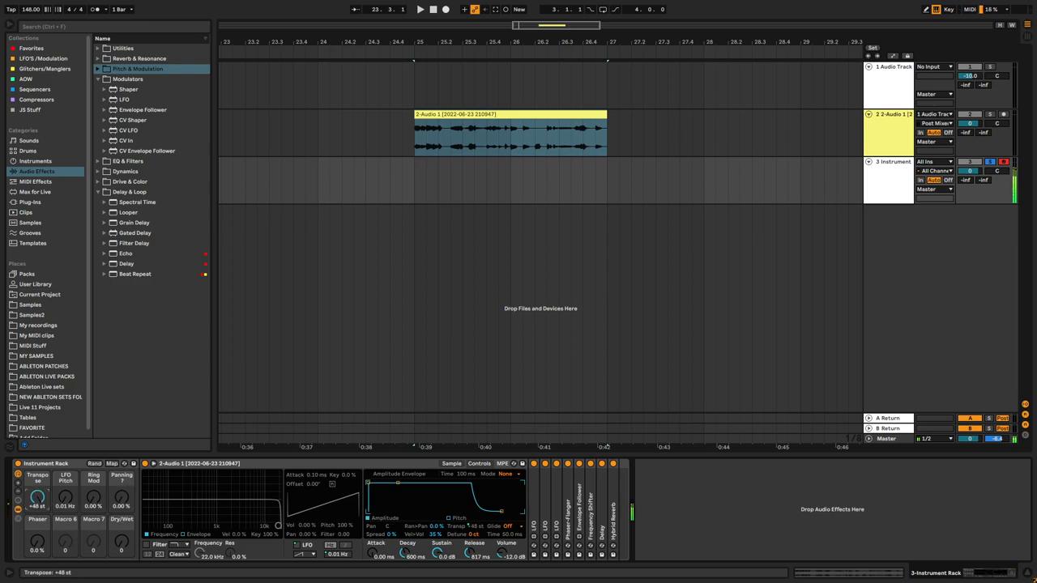
drag(37, 496, 38, 535)
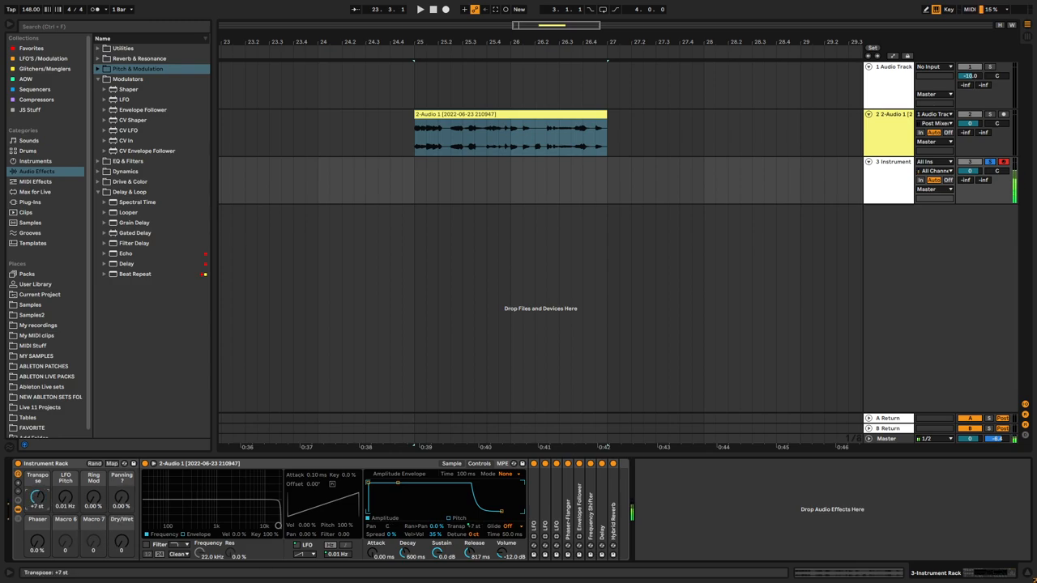
drag(37, 495, 38, 527)
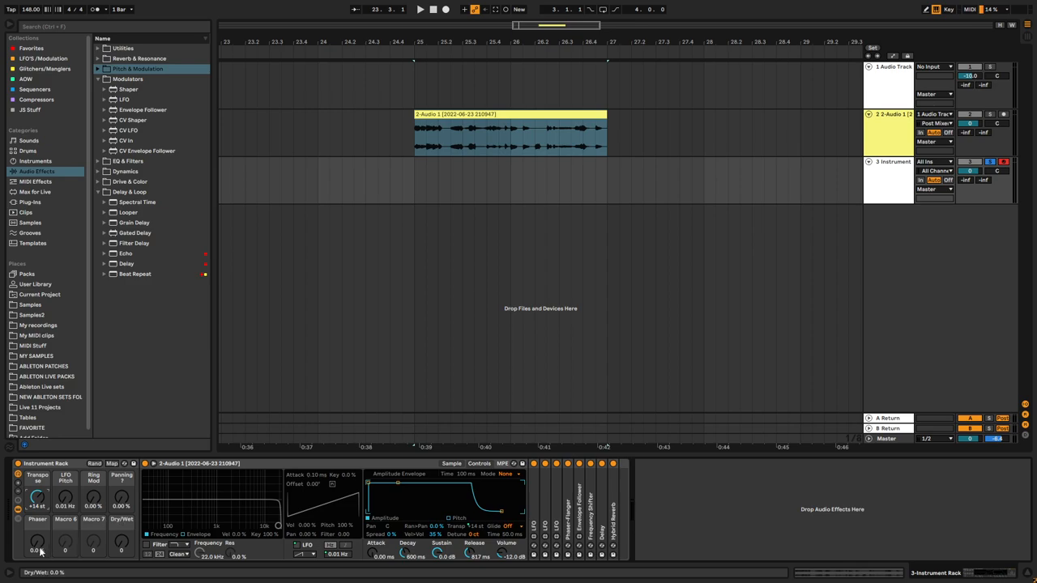
Sweep Transpose down and back to zero, push the LFO Rate to 30 Hz, then nudge Transpose below zero.
drag(35, 542, 36, 487)
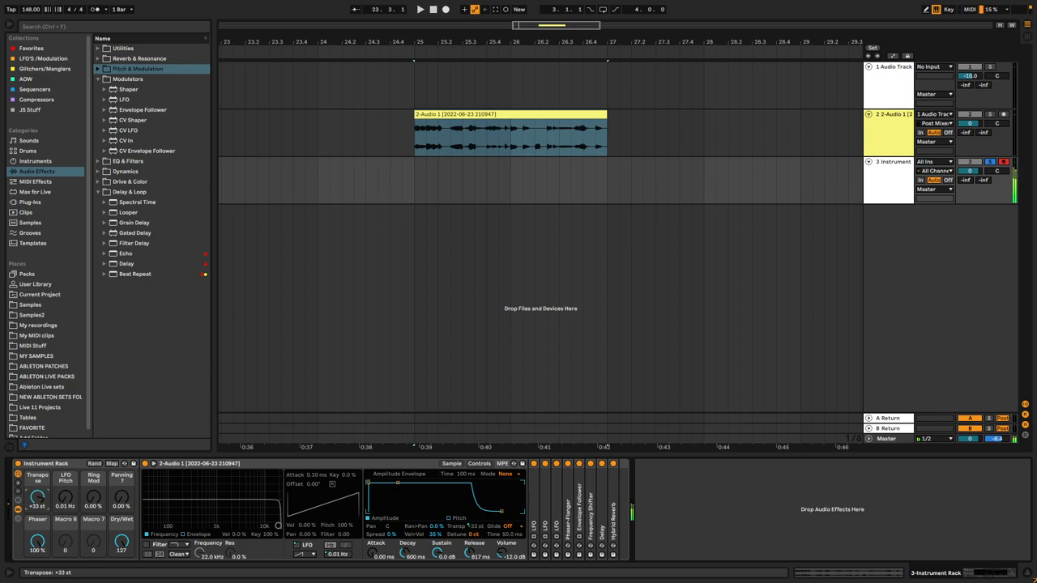
drag(38, 496, 38, 527)
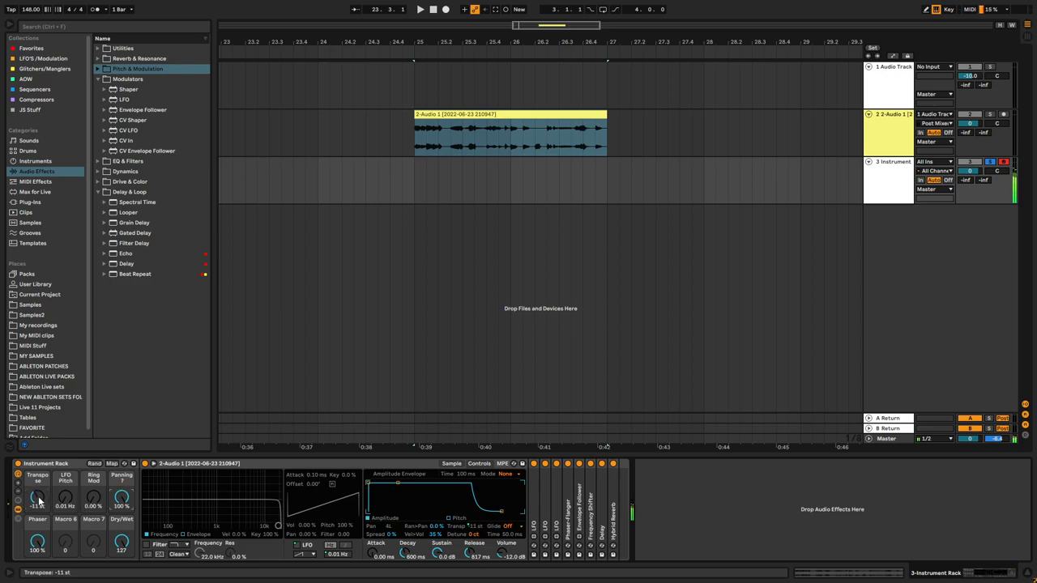
drag(36, 499, 36, 483)
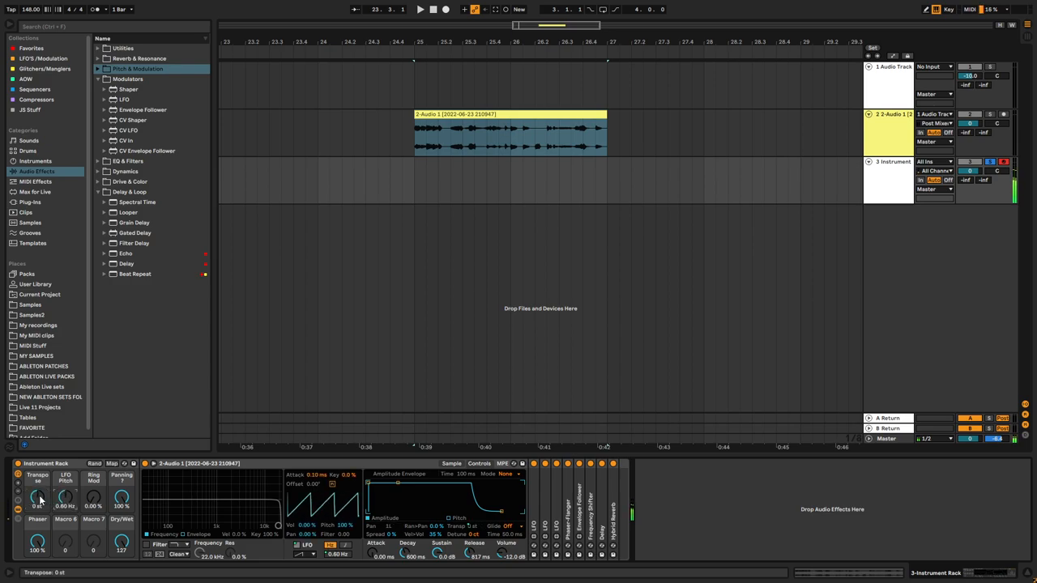
drag(37, 498, 37, 483)
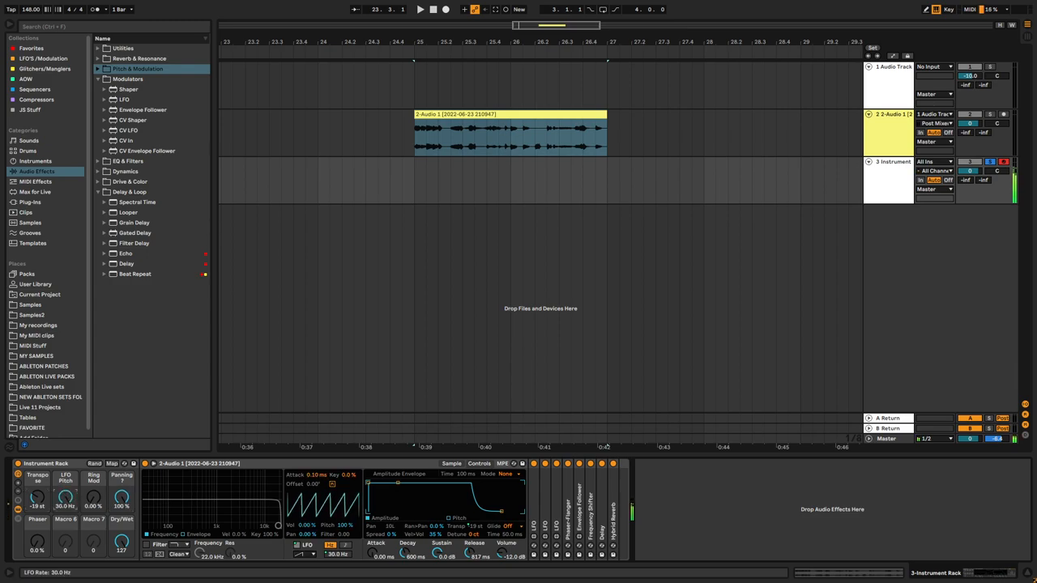
drag(35, 498, 35, 503)
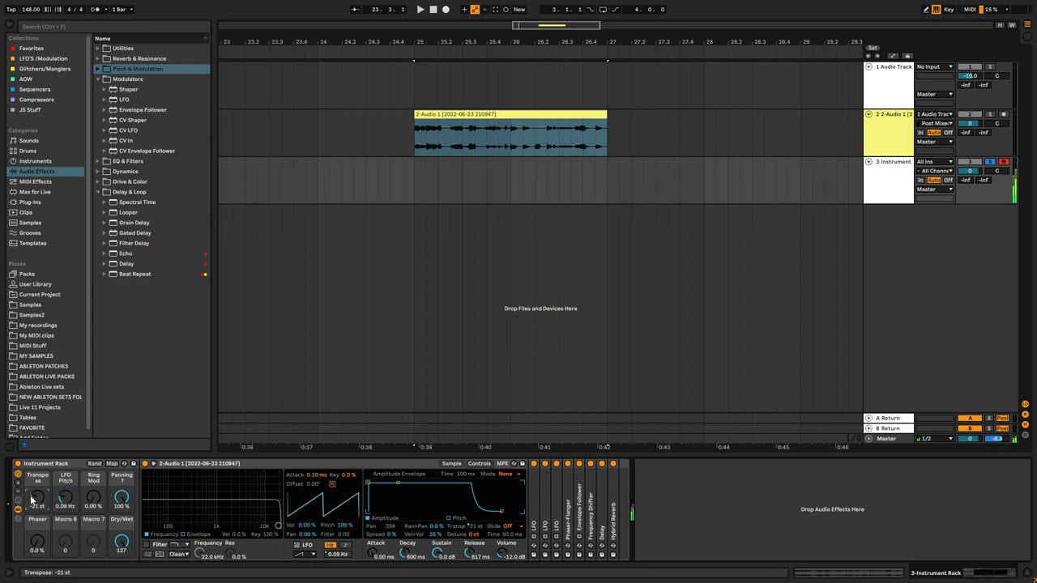